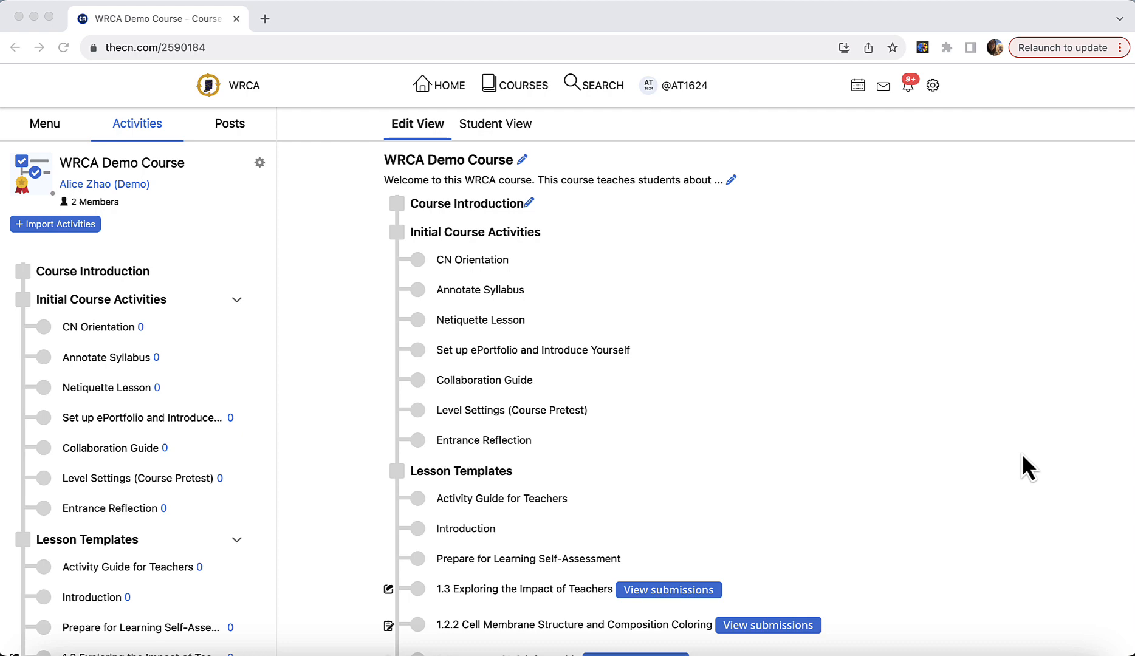
- Open the 1.2.2 activity's linked gradebook item settings, confirm them, and save the activity
scroll(down, 3)
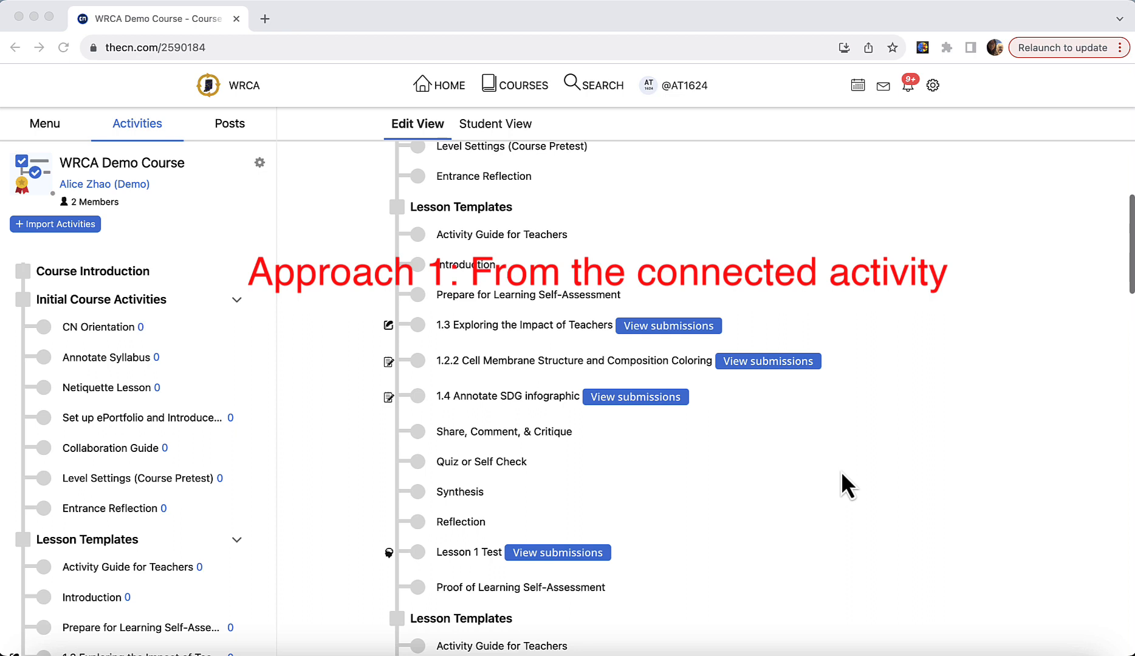
mouse_move(480, 361)
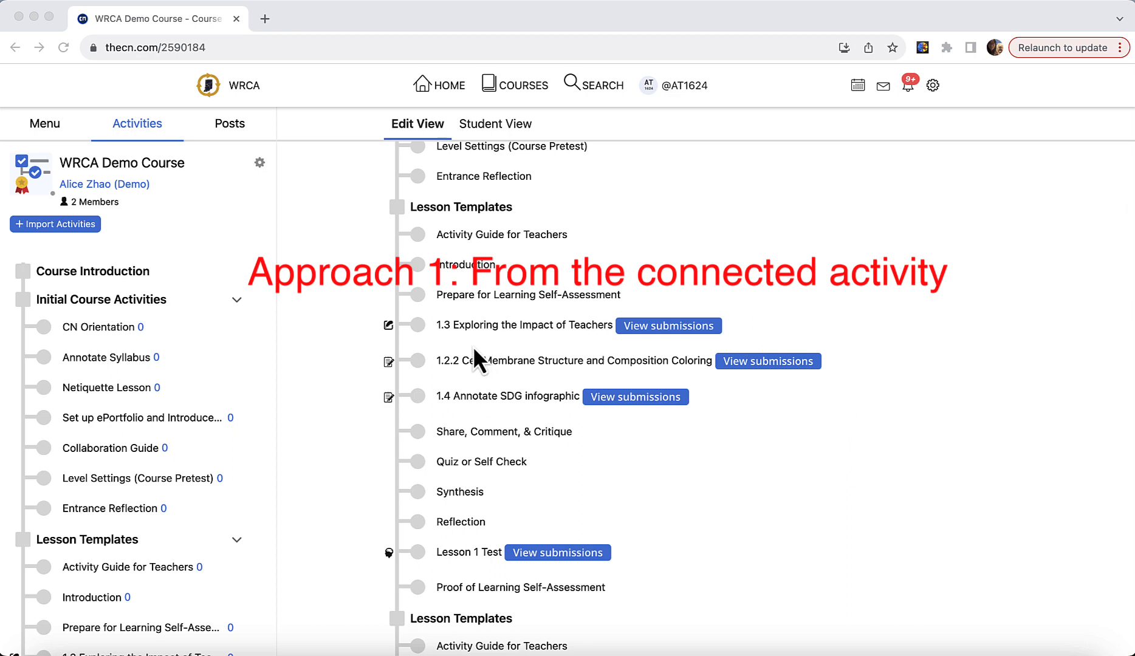
mouse_move(609, 395)
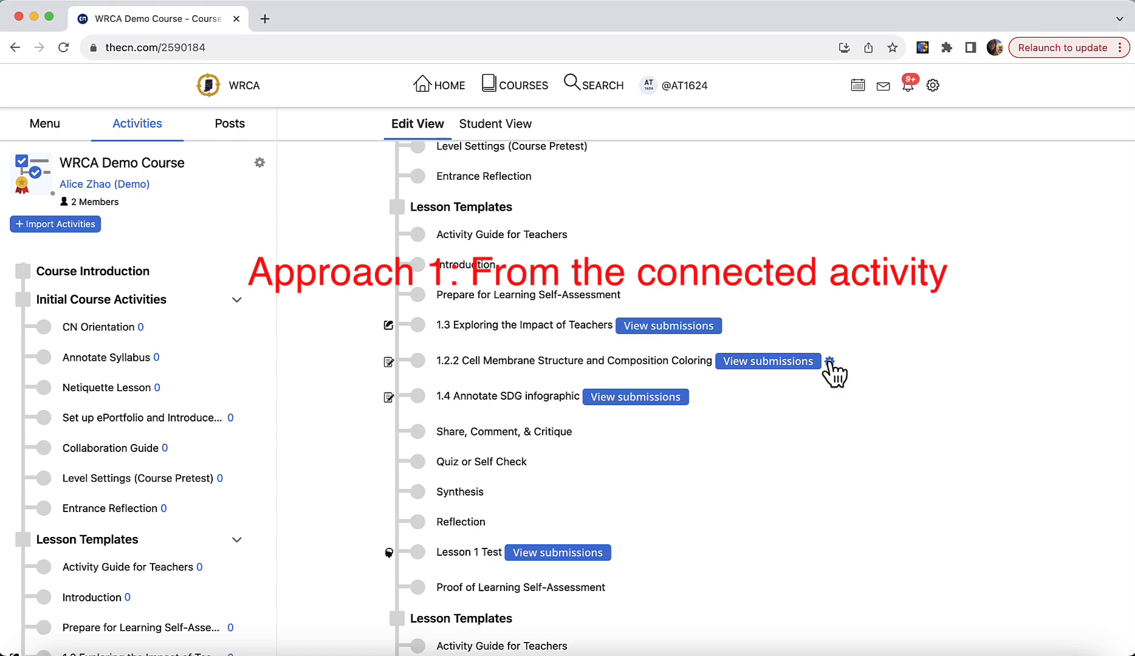
click(830, 362)
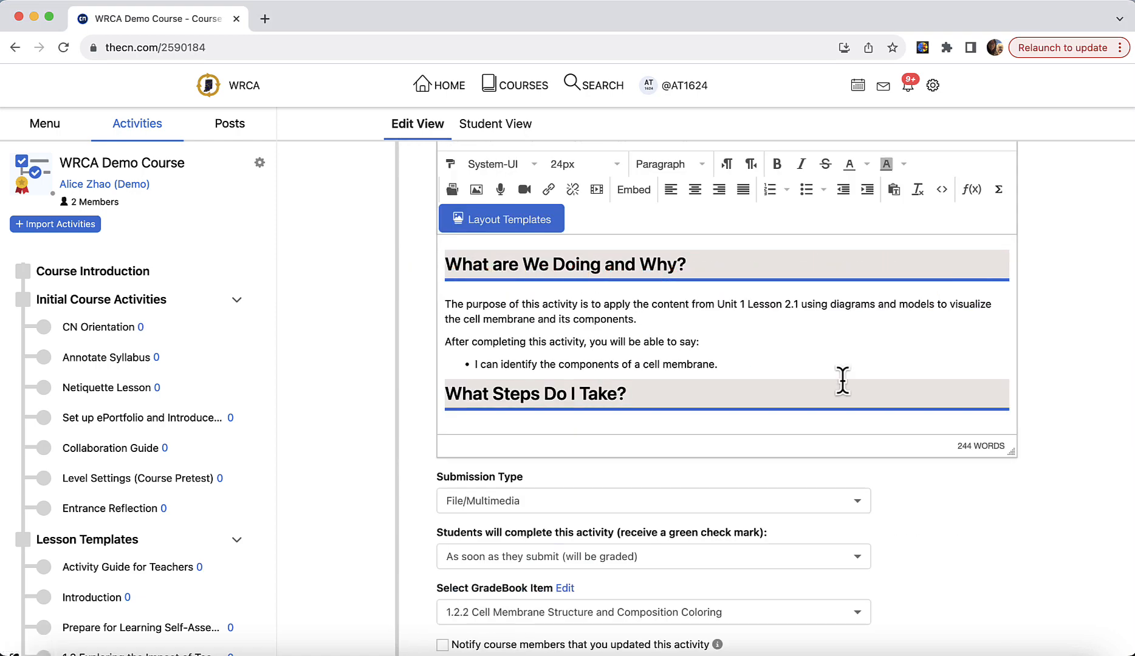
scroll(down, 3)
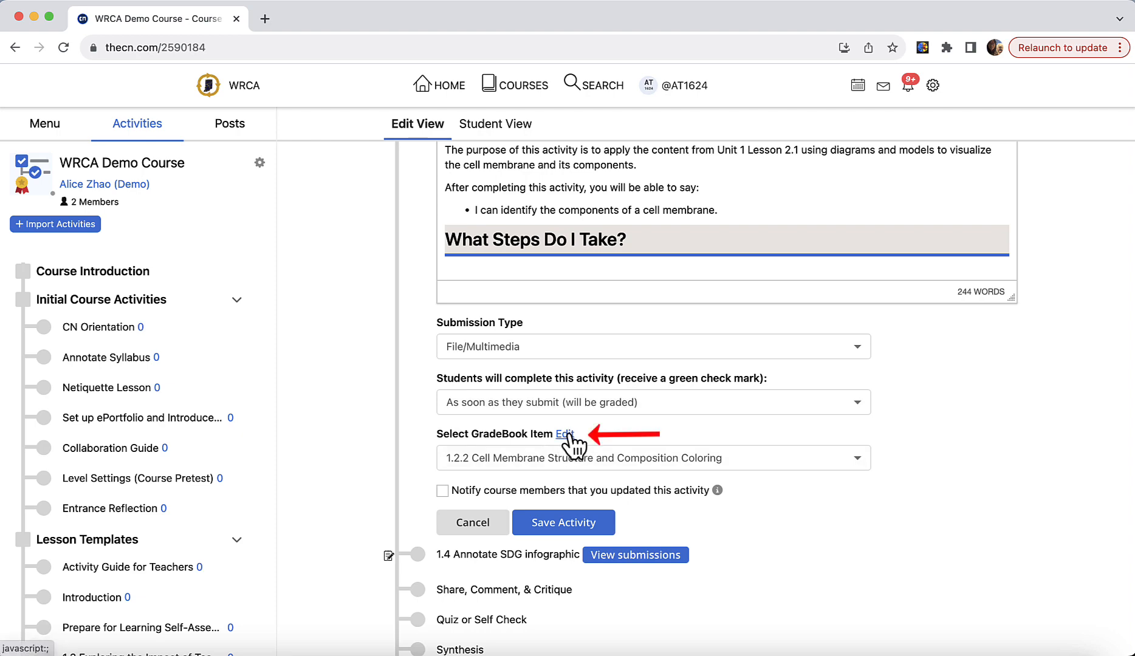
click(566, 434)
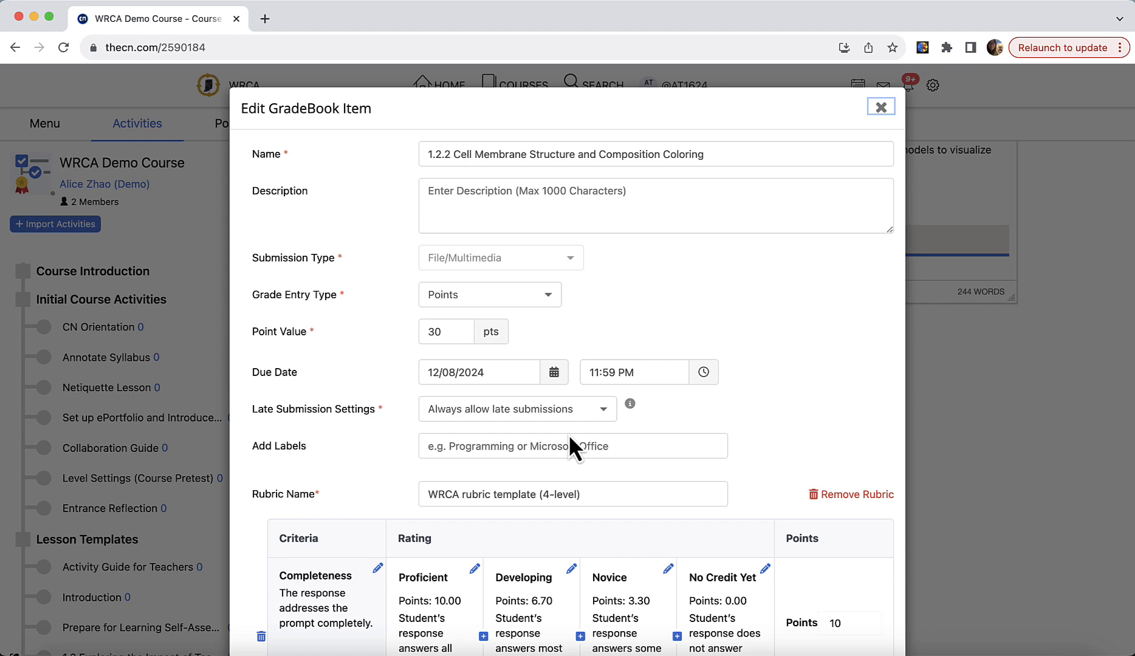
scroll(down, 3)
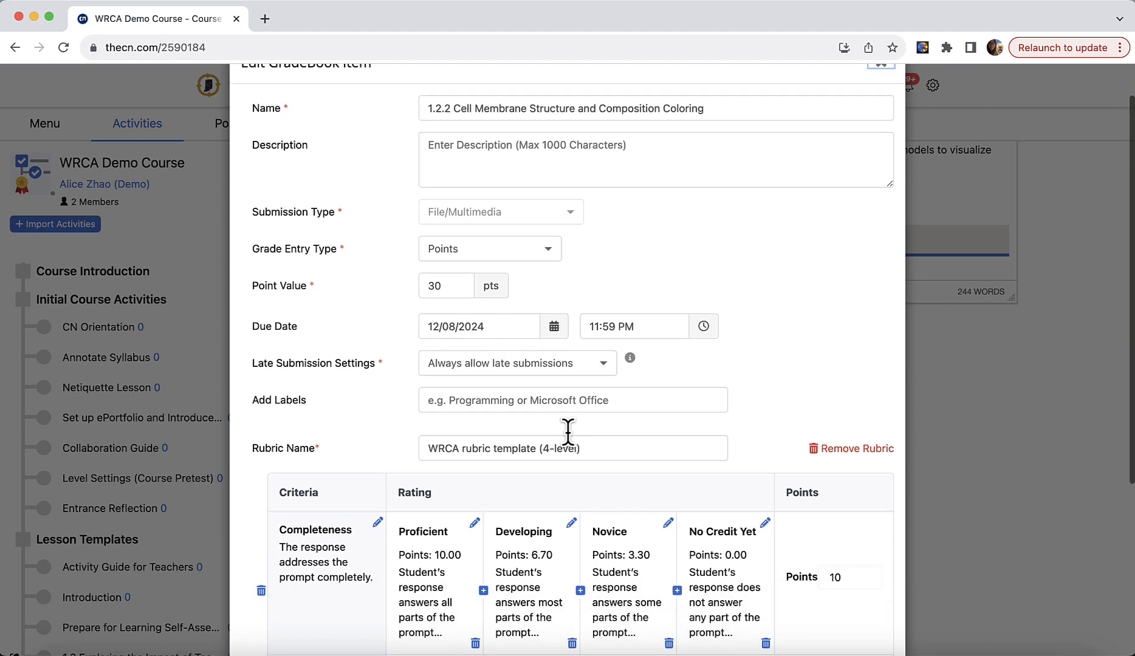
scroll(down, 3)
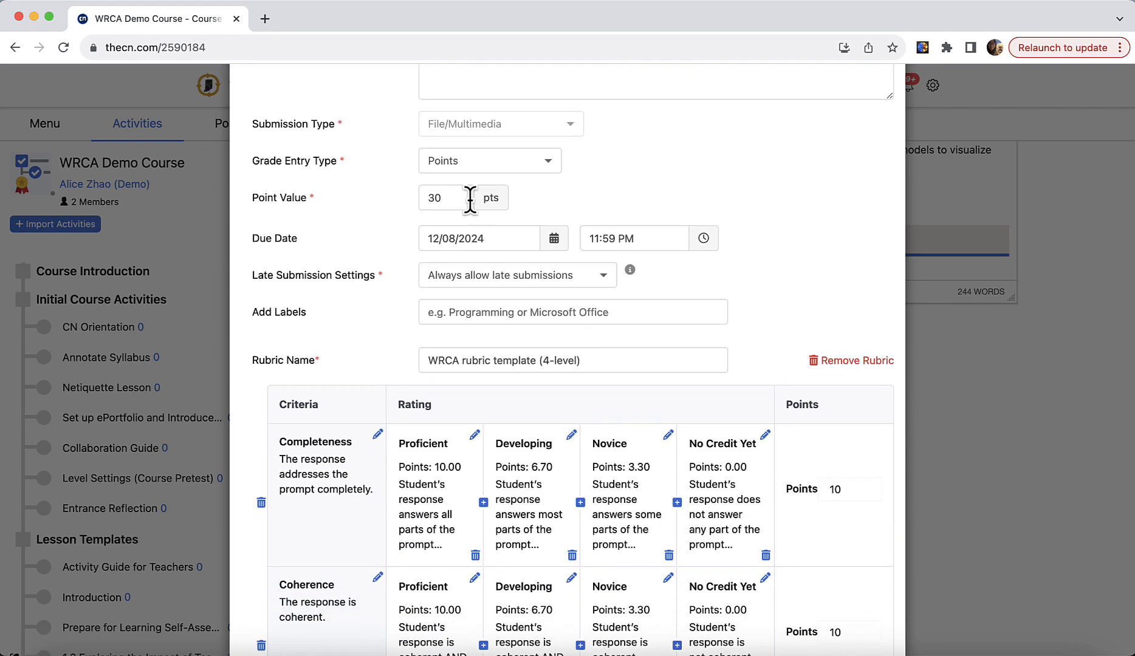
mouse_move(443, 234)
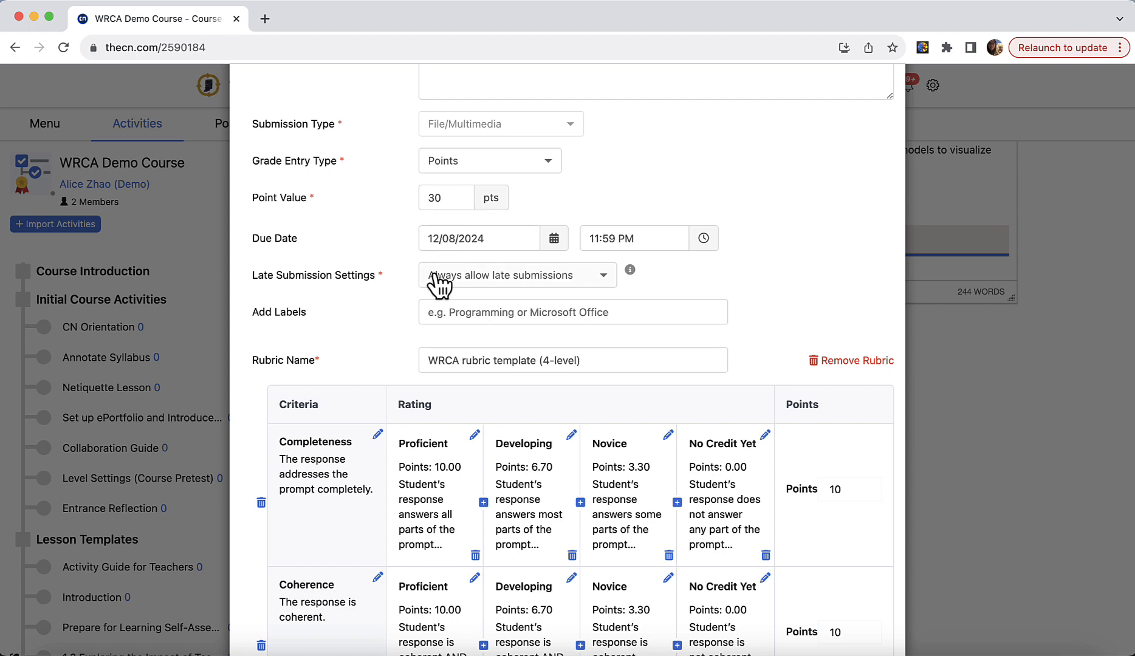
scroll(down, 3)
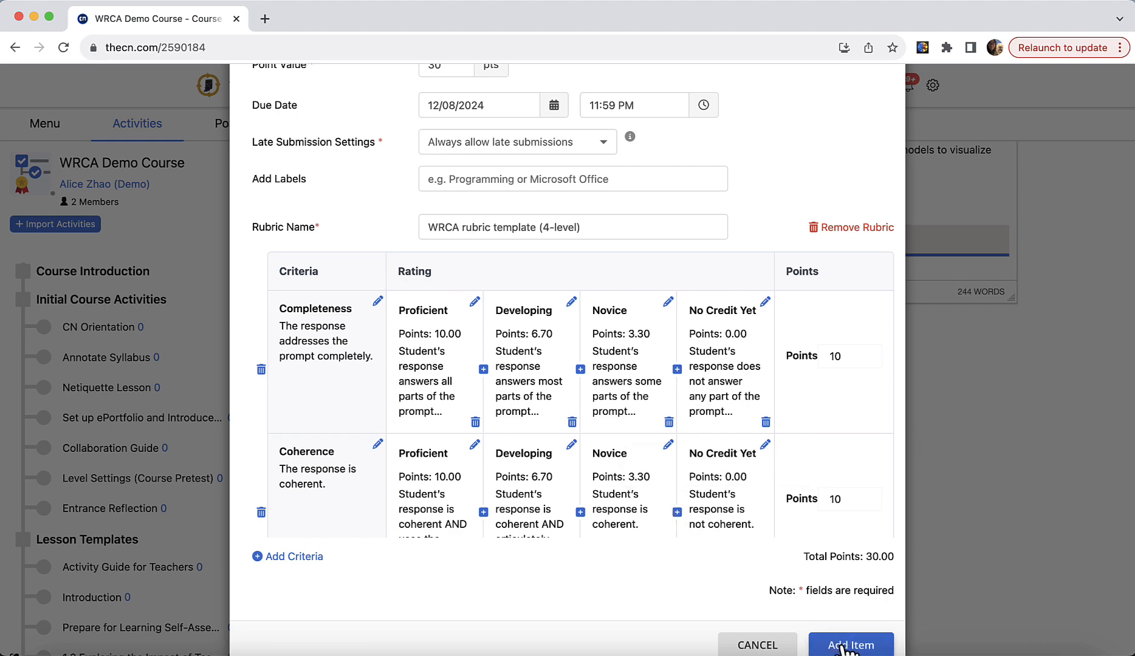
click(850, 644)
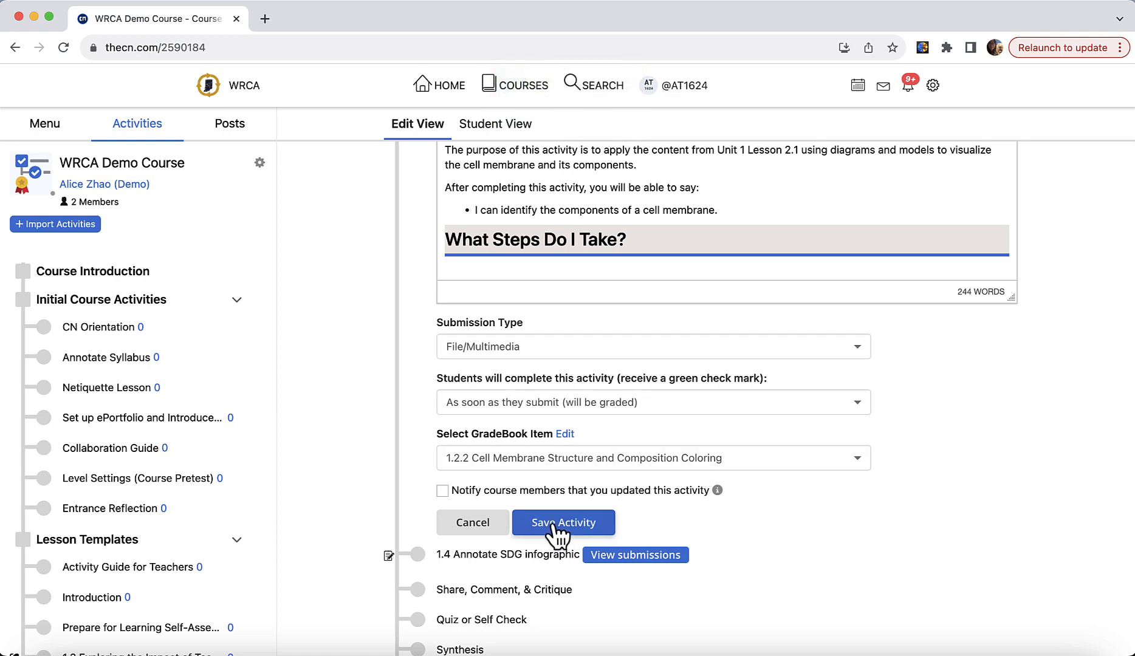
click(564, 522)
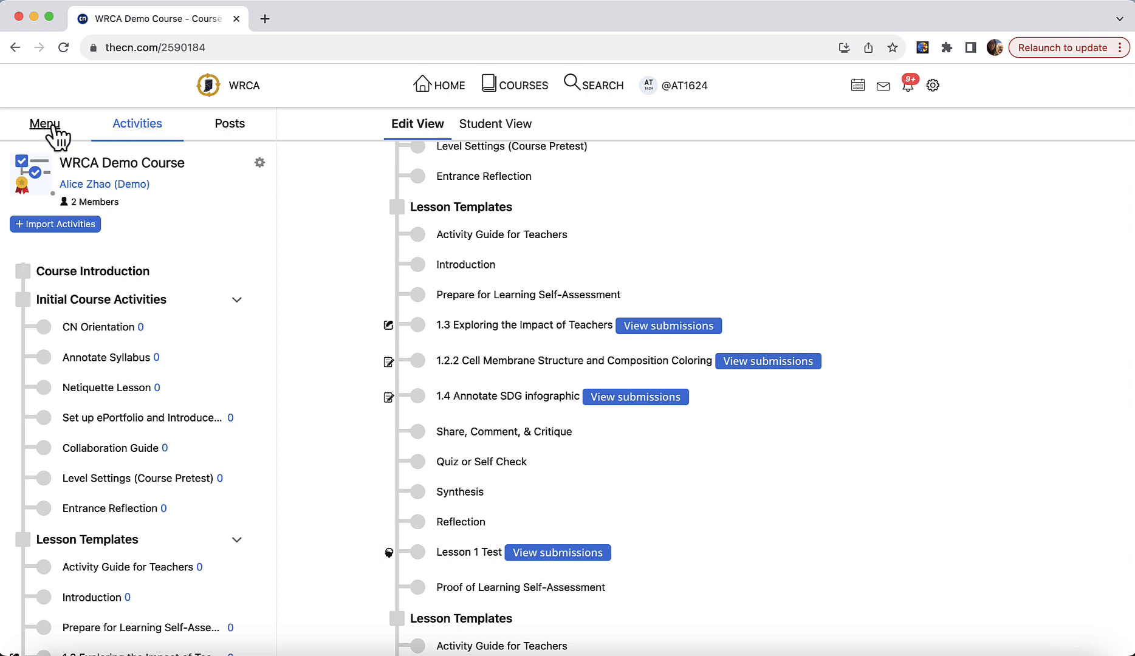
- In the GradeBook, open Edit Item for the 1.2.2 column and close it unchanged
click(44, 123)
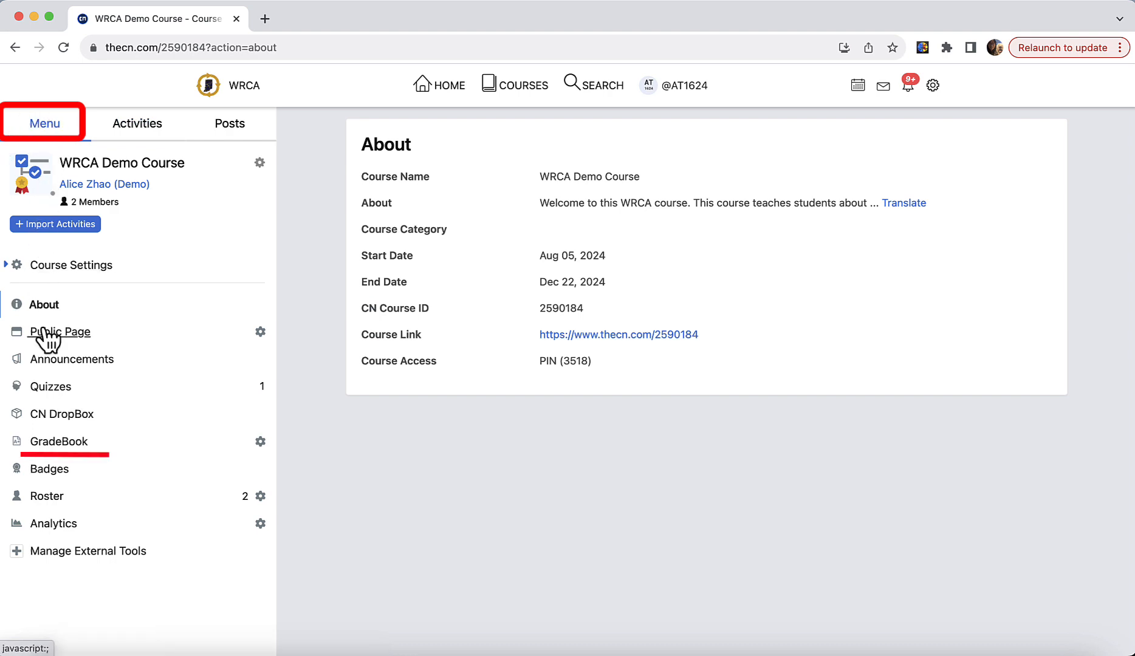
click(55, 441)
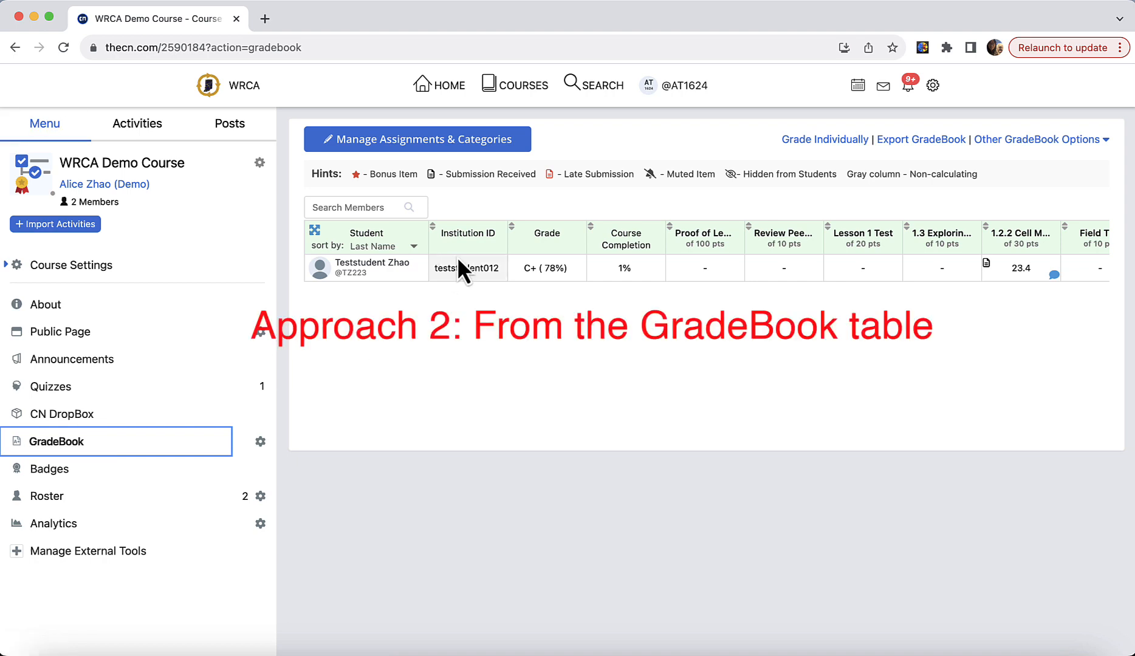
scroll(right, 3)
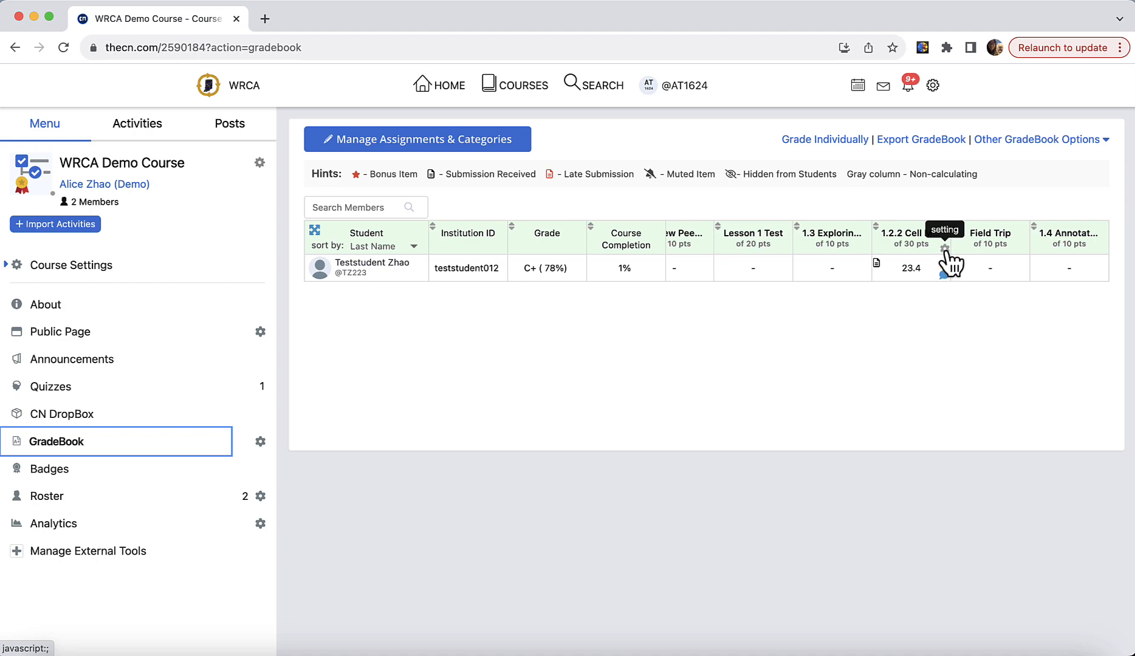
click(945, 249)
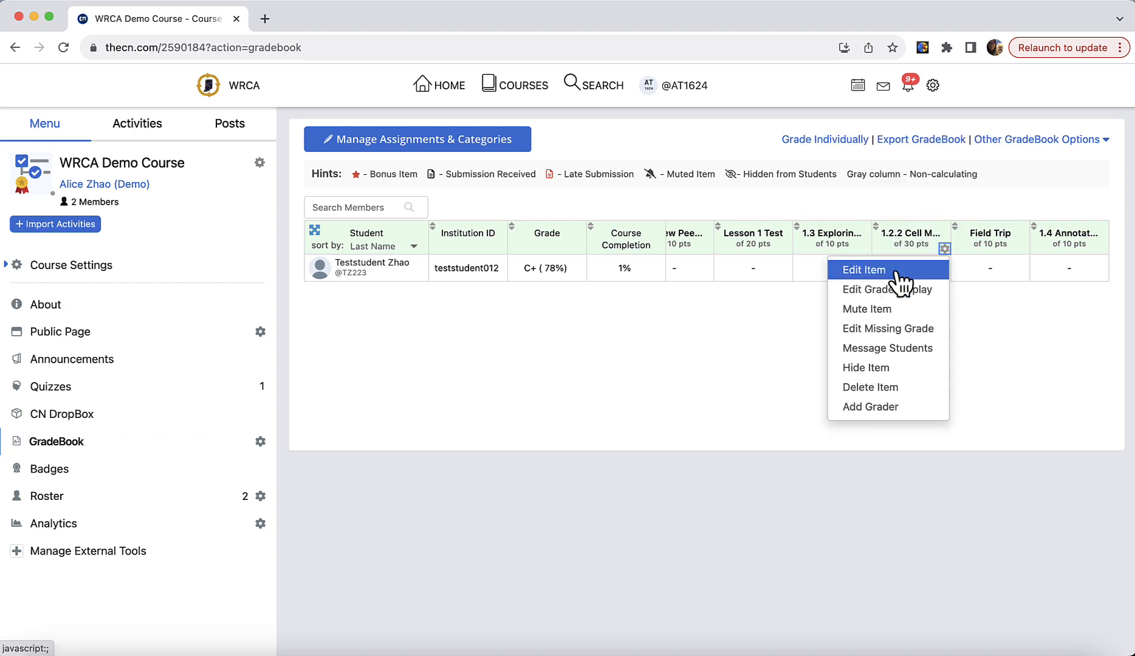
click(863, 269)
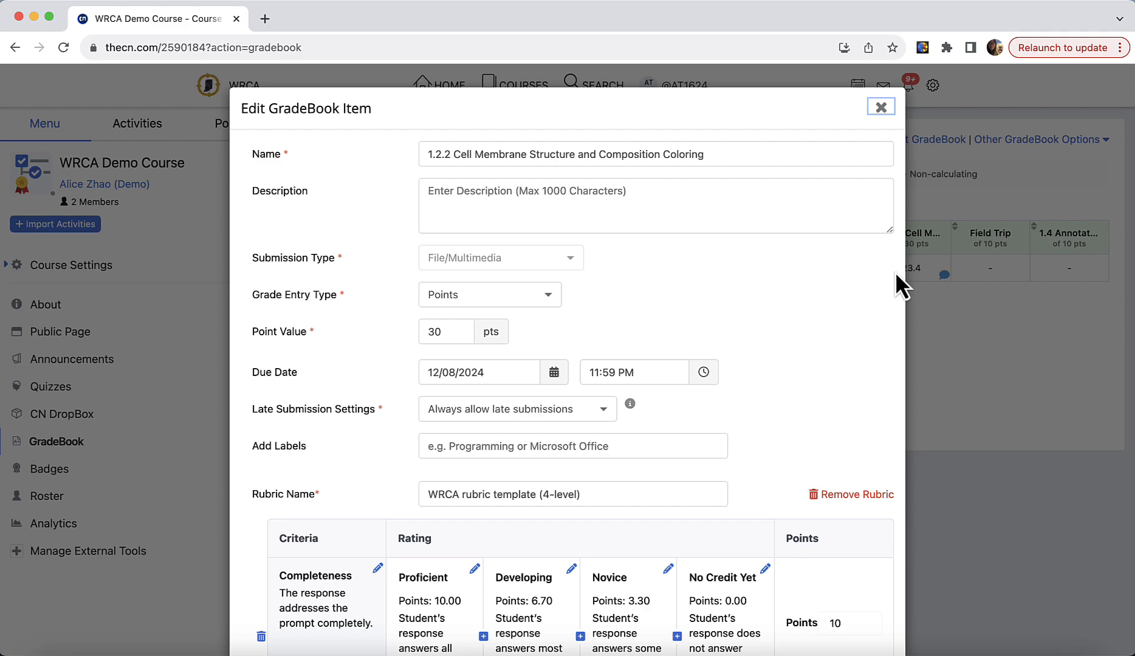
mouse_move(238, 134)
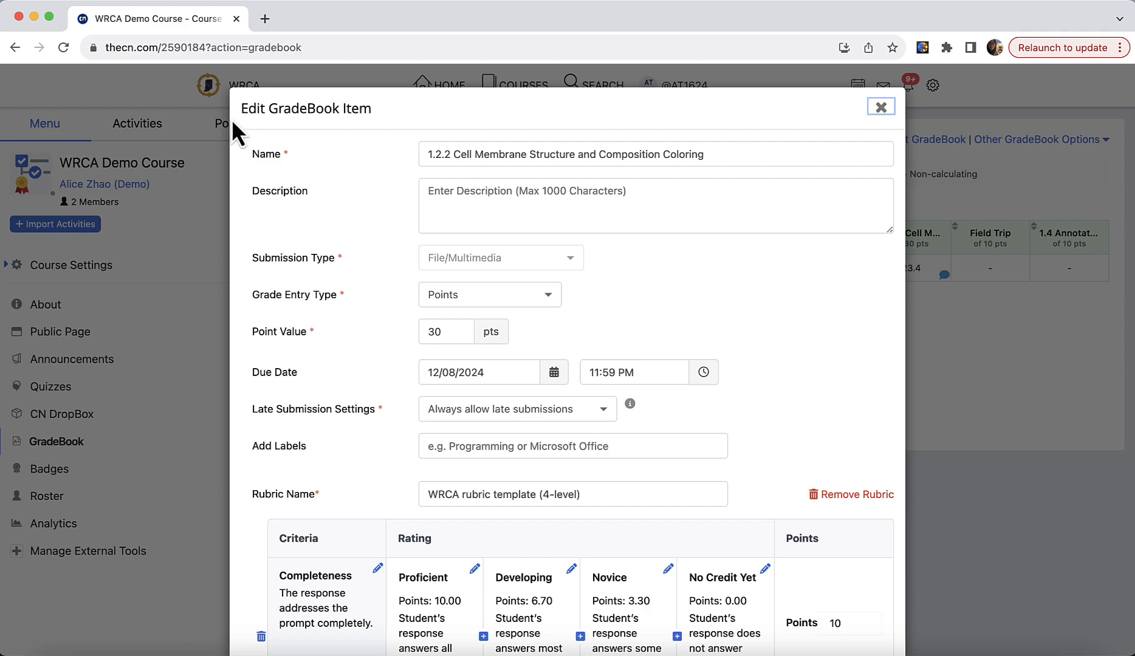
scroll(down, 3)
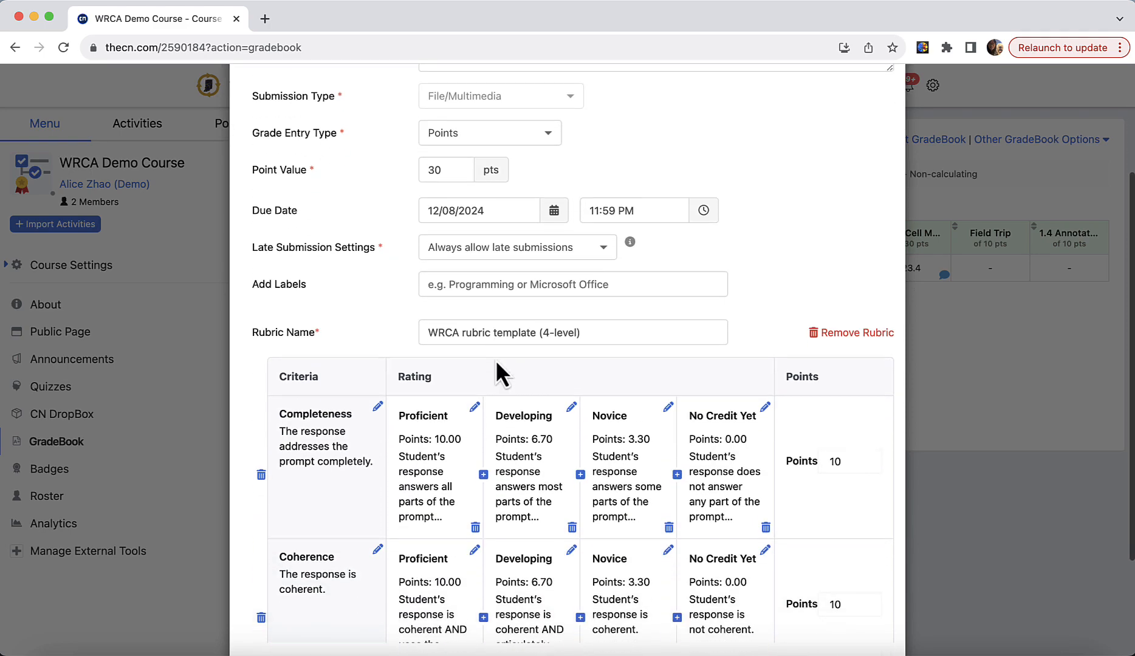
scroll(up, 3)
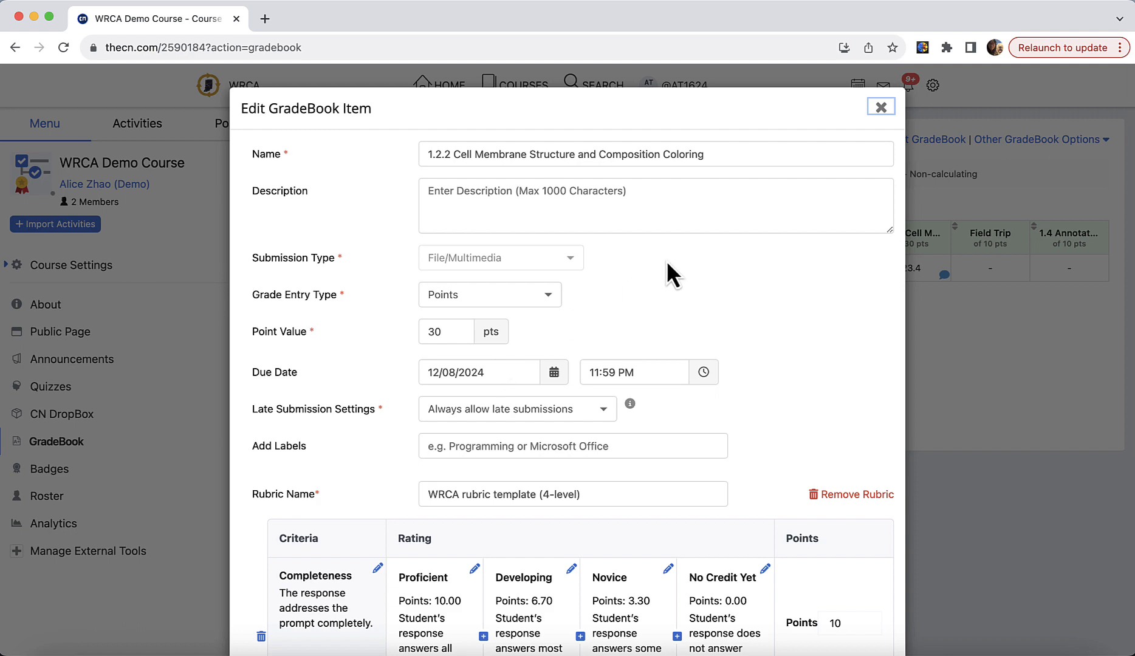
click(881, 107)
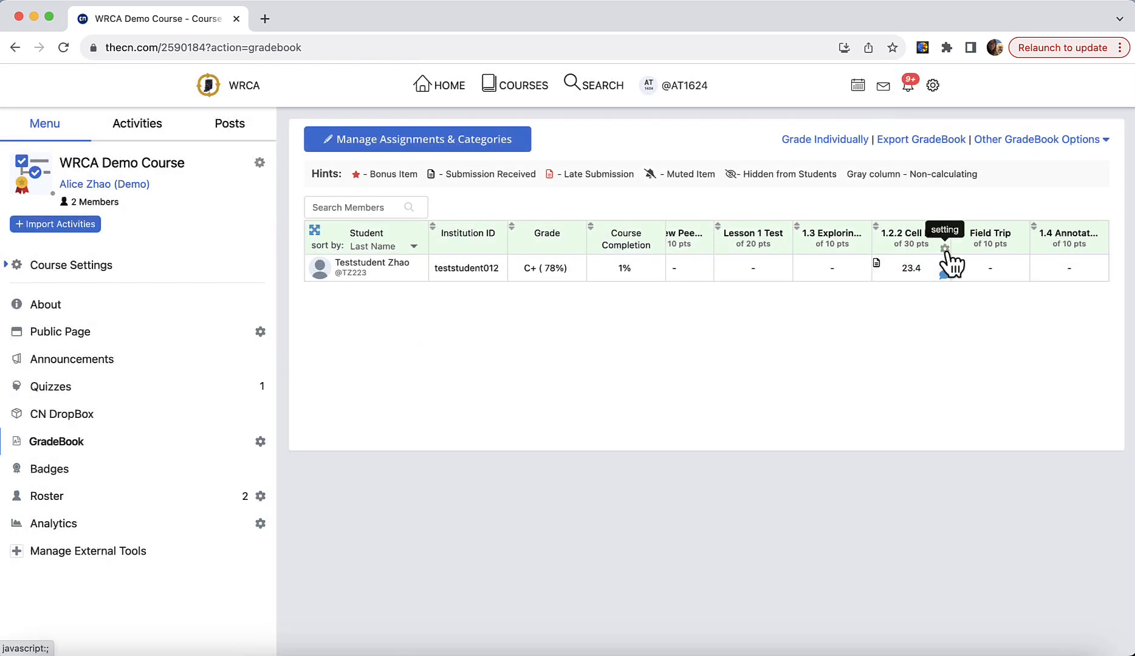
- Open Edit Missing Grade from the 1.2.2 Cell Membrane column's settings menu
click(946, 248)
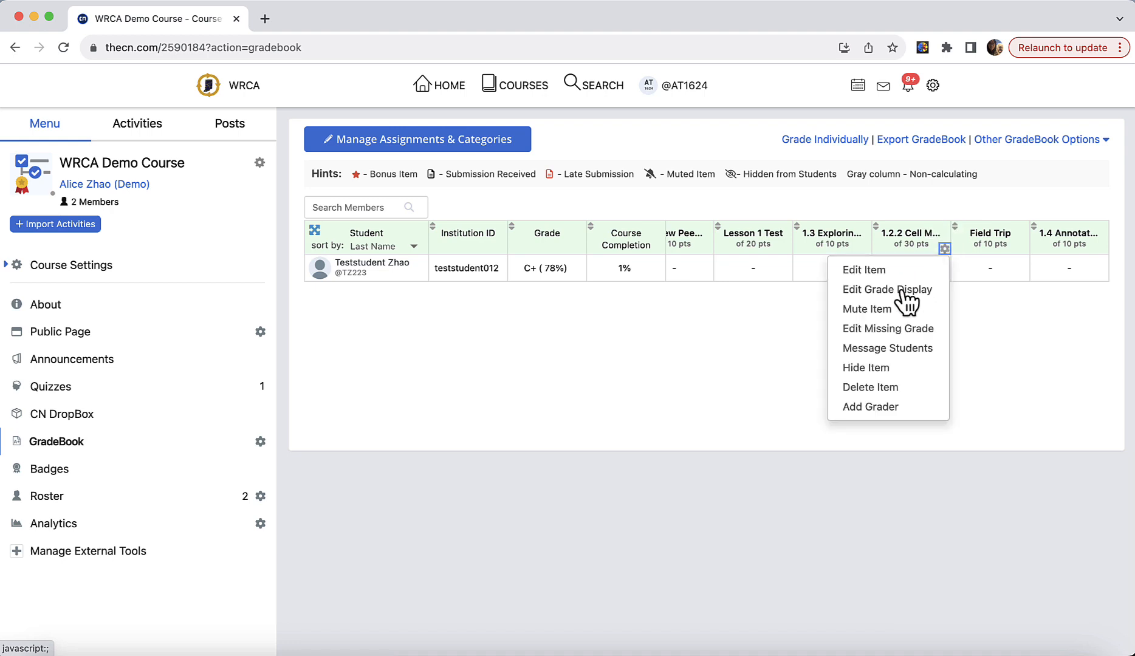
mouse_move(888, 308)
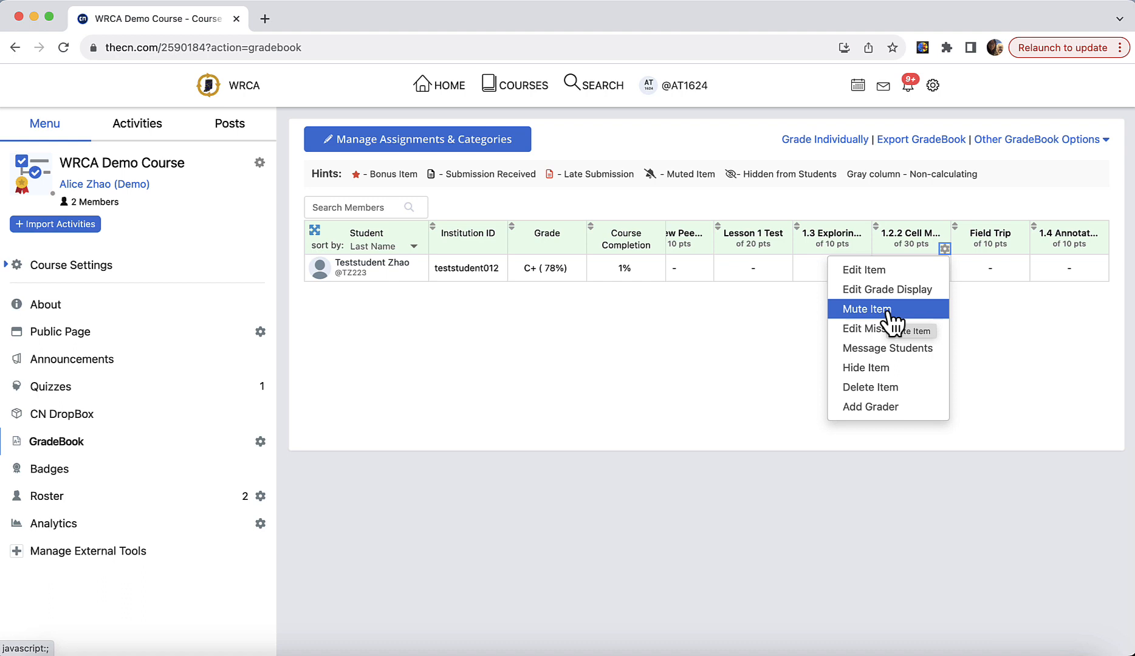
mouse_move(889, 323)
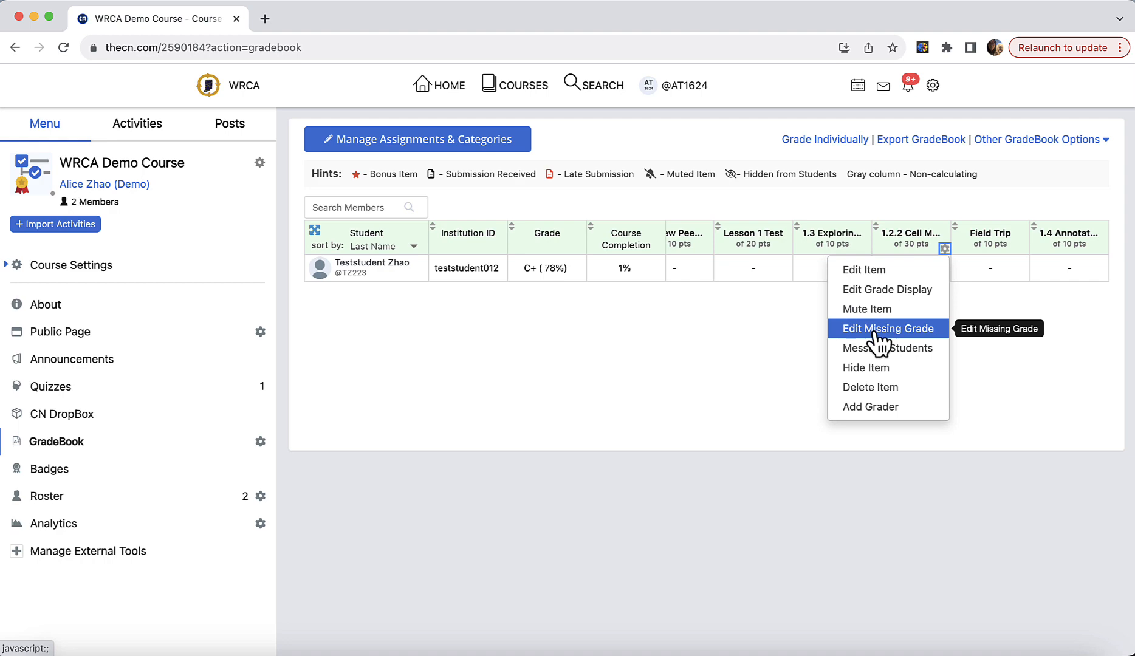
click(886, 329)
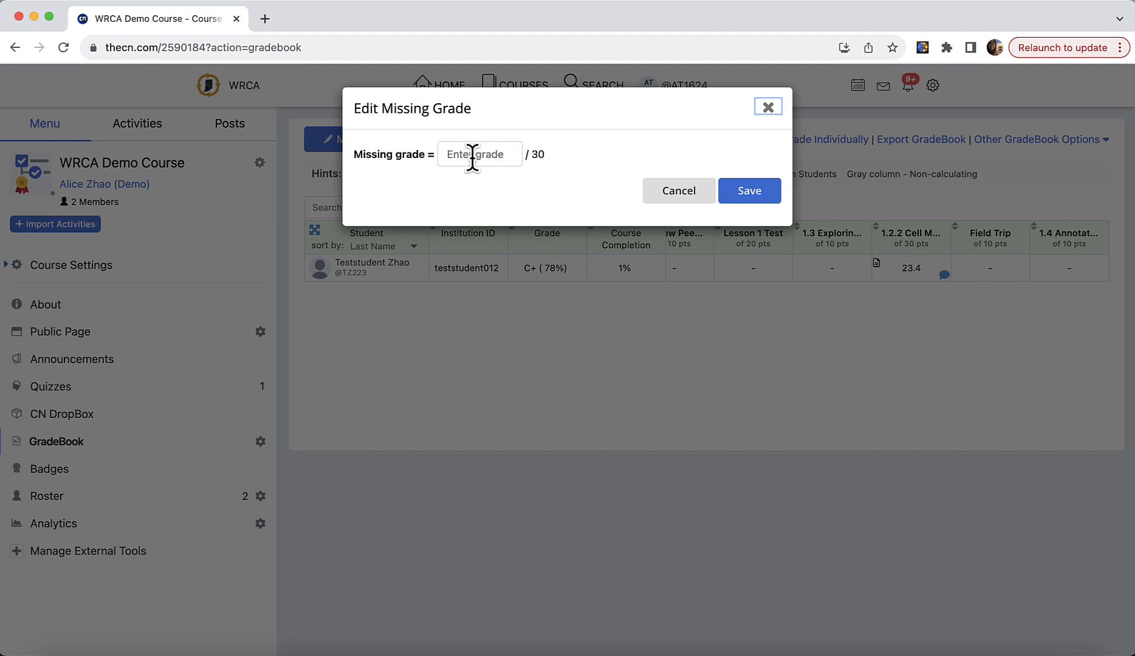
- Enter 0 as the 1.2.2 Cell Membrane missing grade, out of 30
click(479, 154)
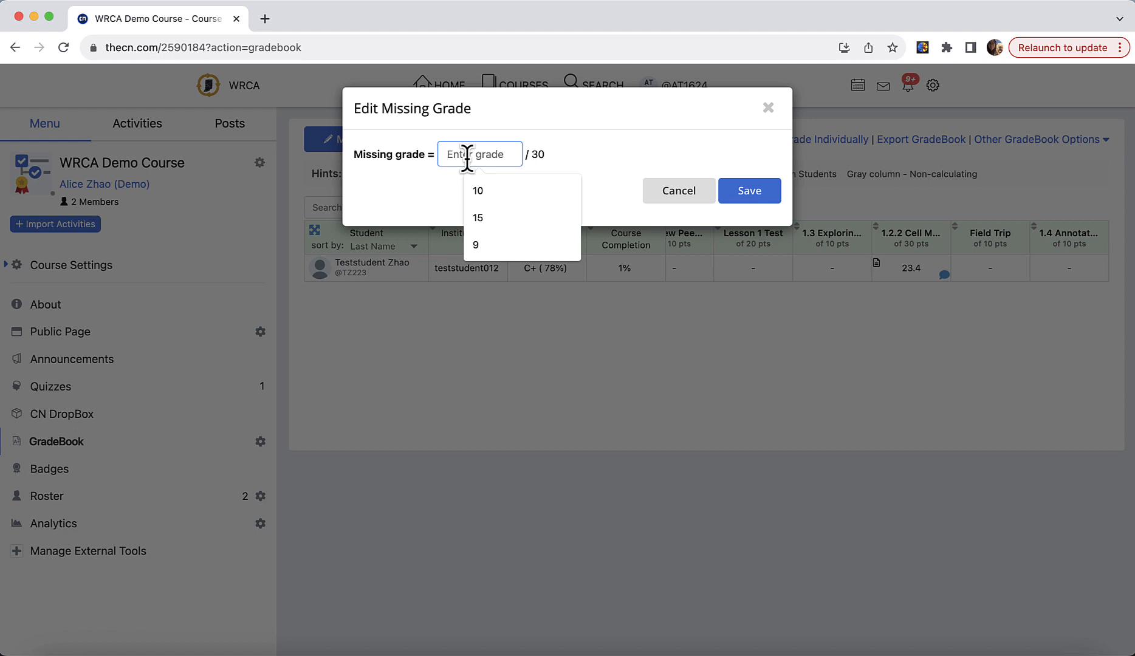
text(0)
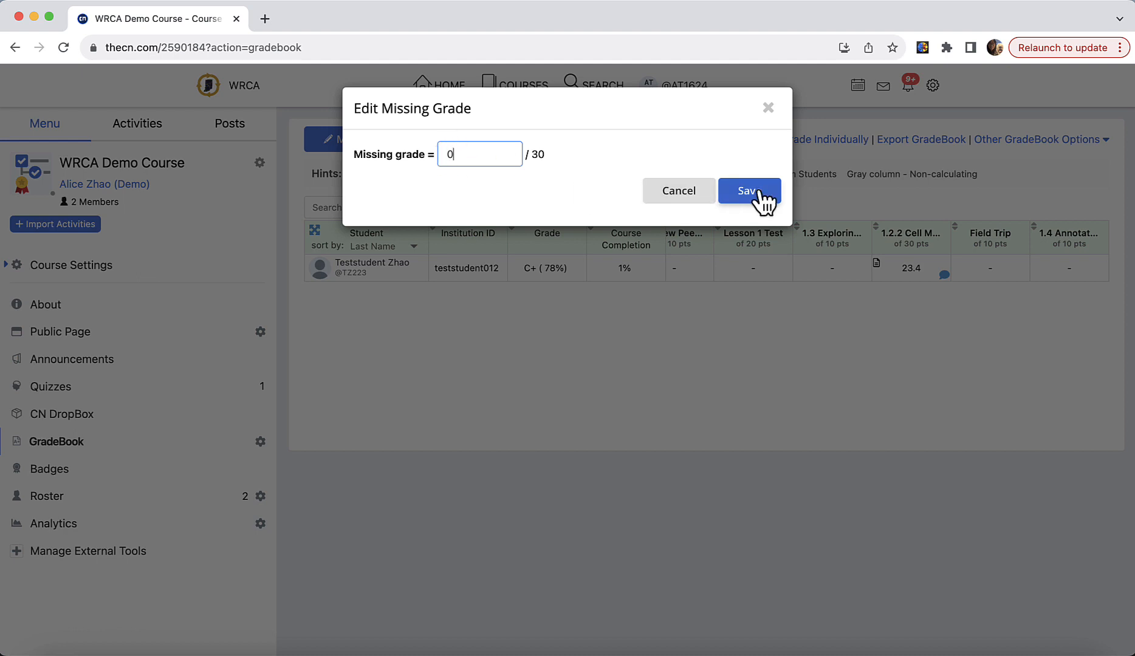
mouse_move(927, 441)
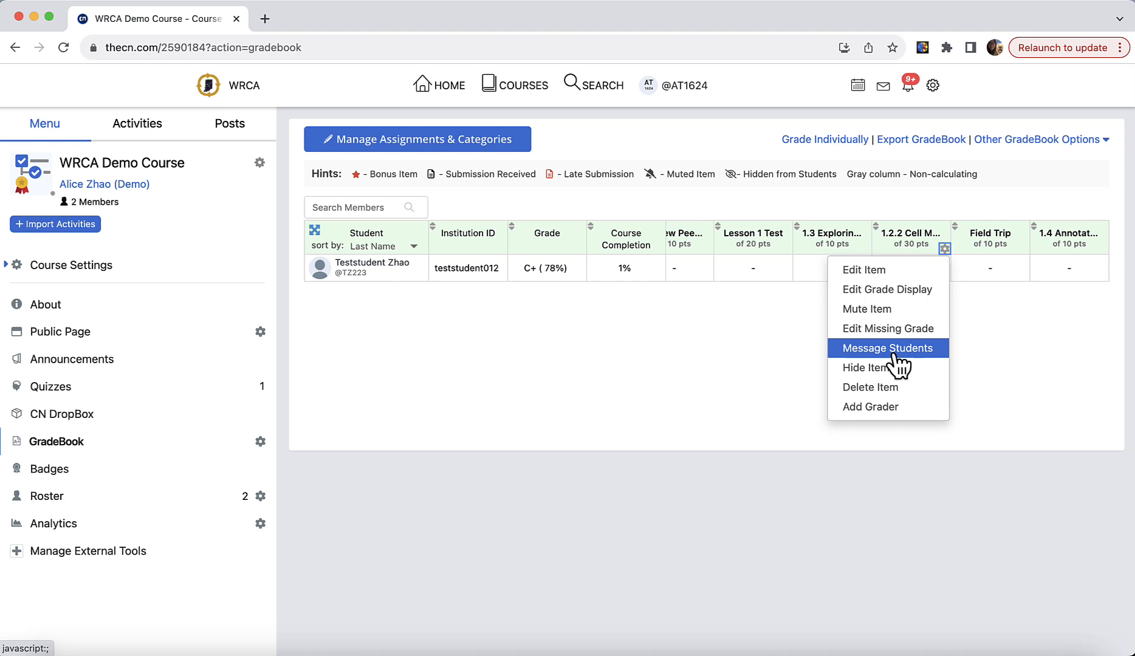
- Draft a 'Make a resubmission' message to students below 10 on 1.2.2, then discard it
click(887, 348)
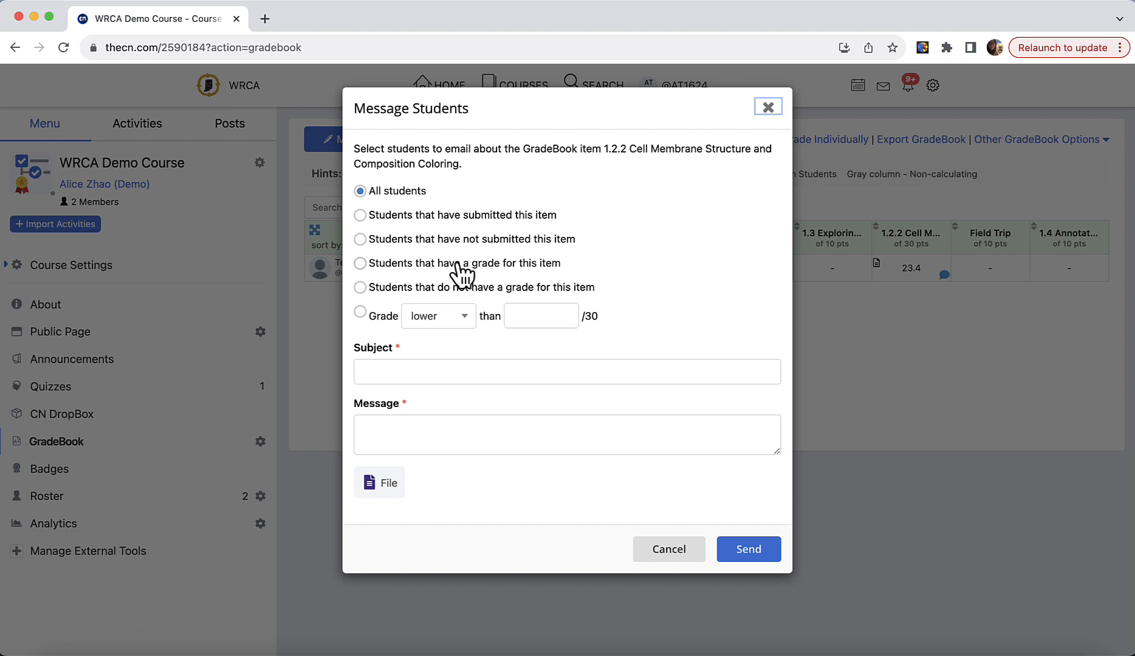
mouse_move(556, 251)
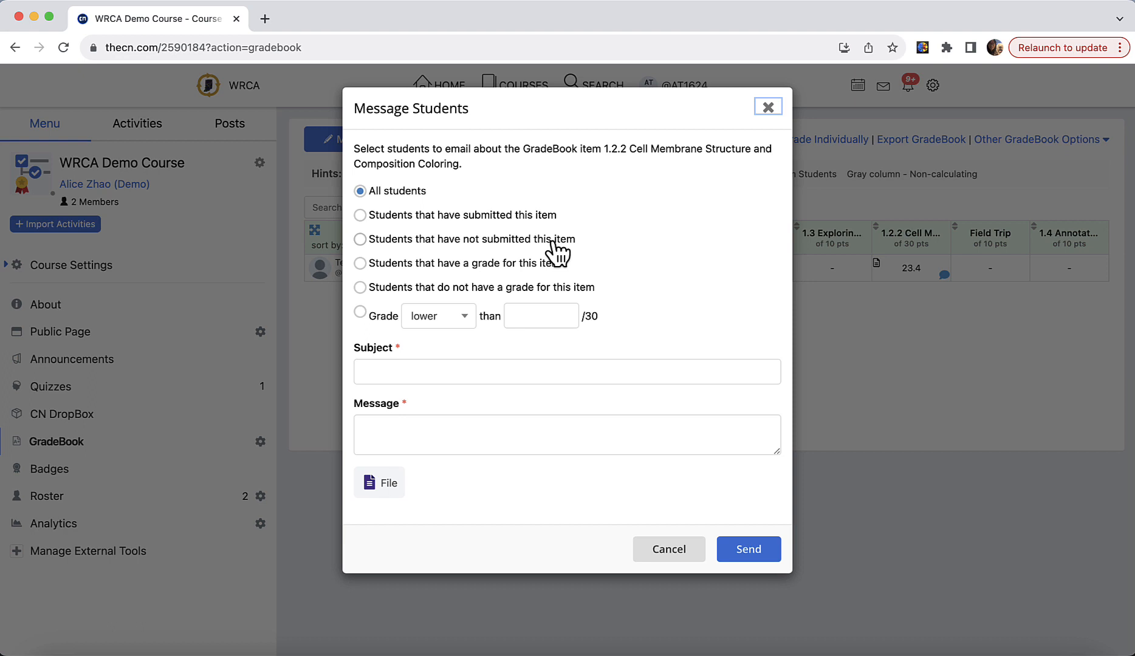
mouse_move(412, 337)
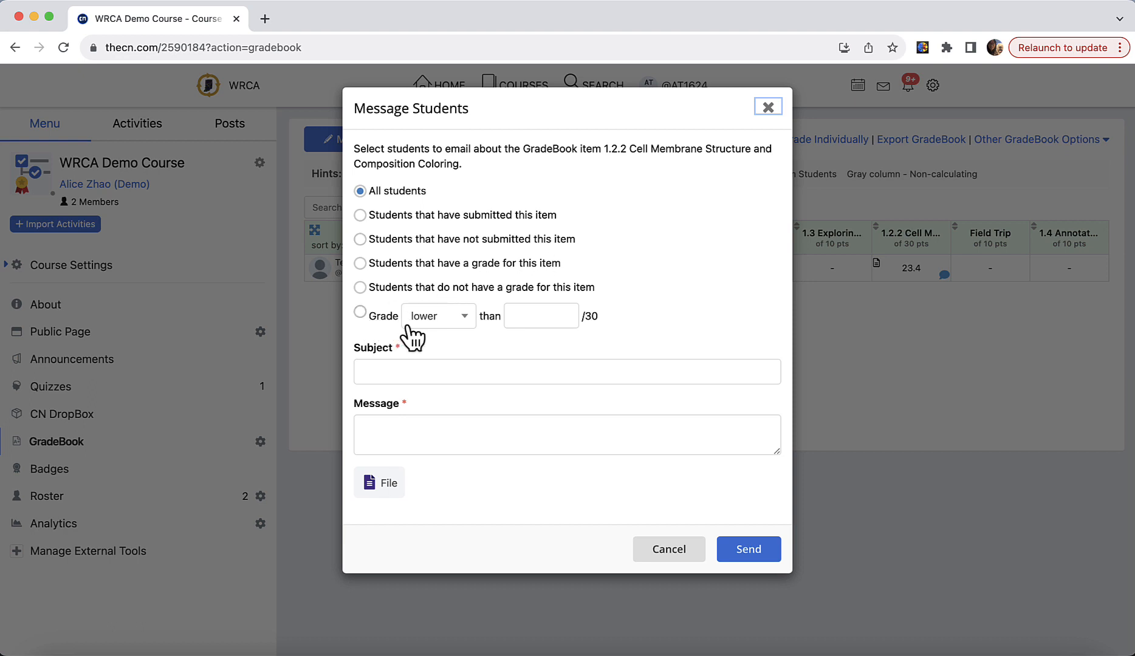
mouse_move(592, 332)
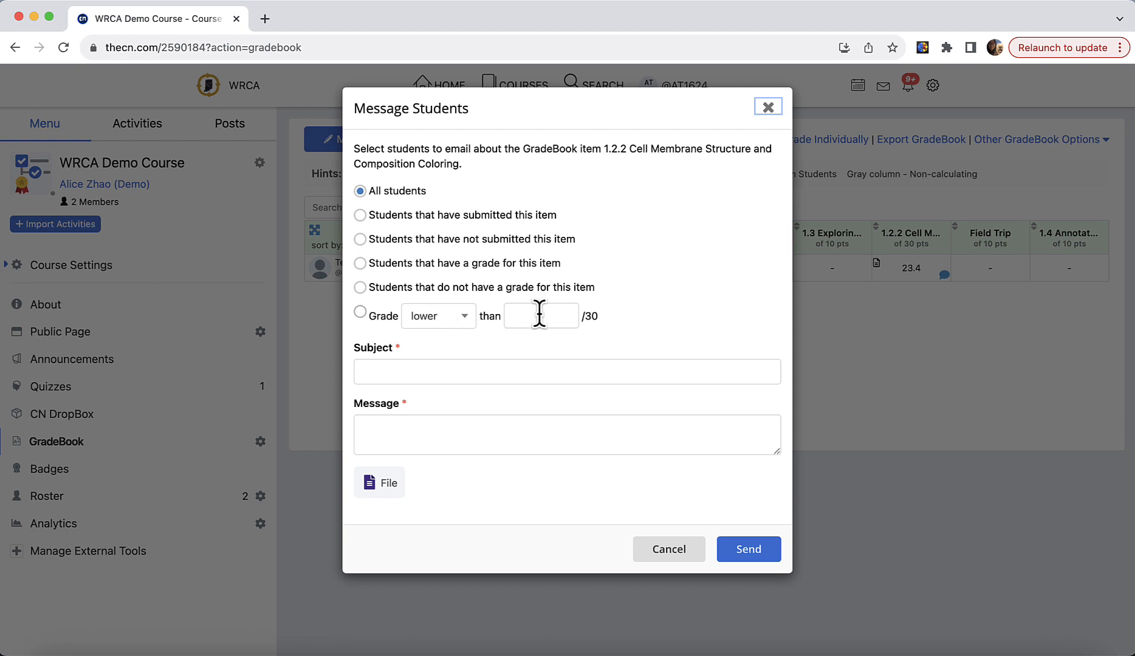
text(10)
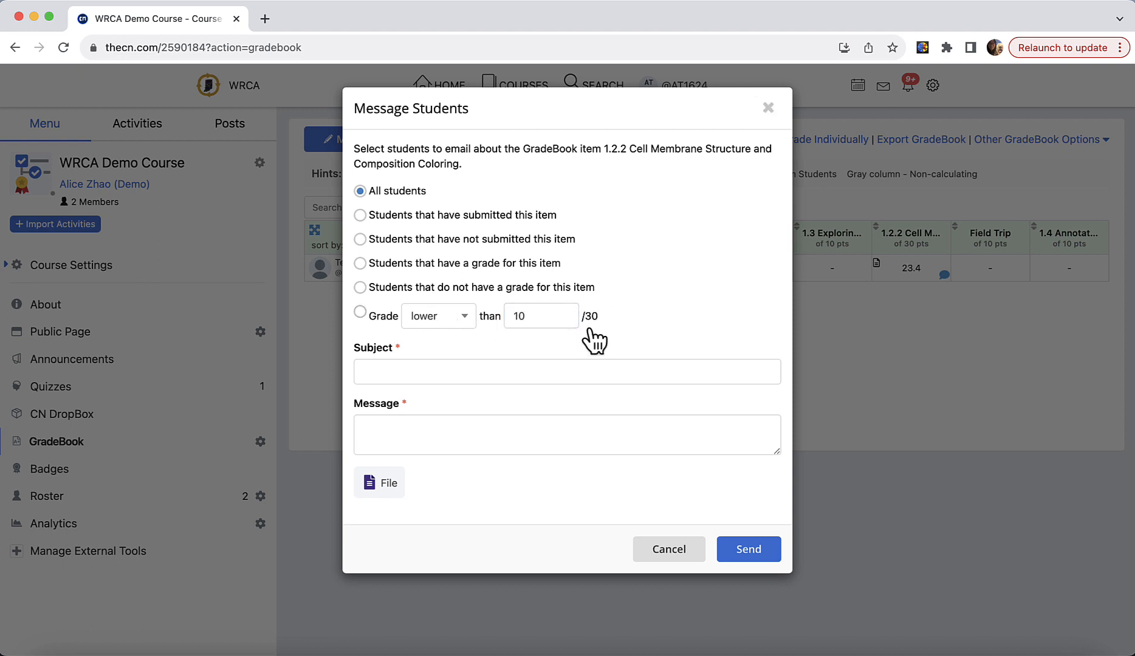
click(567, 371)
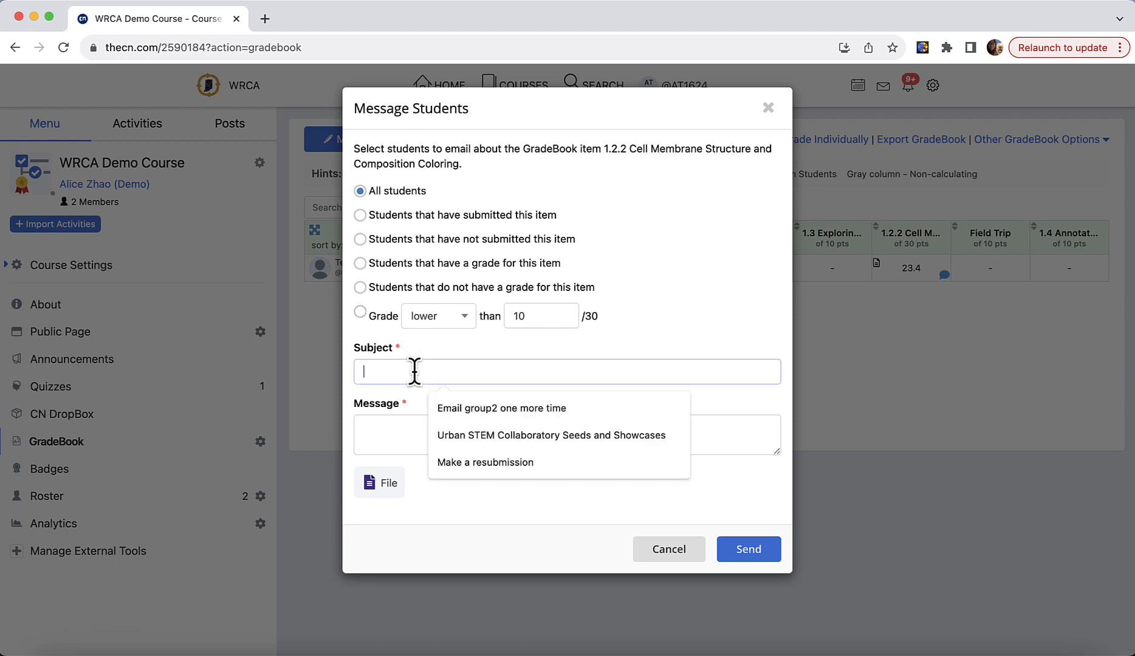
click(484, 462)
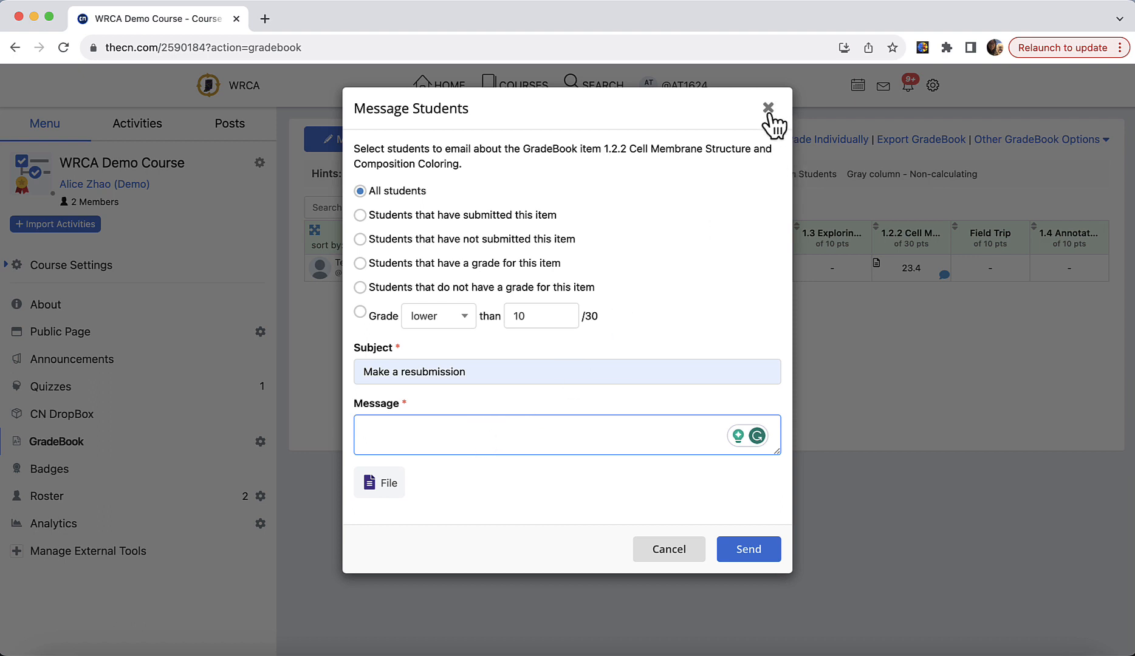
mouse_move(768, 107)
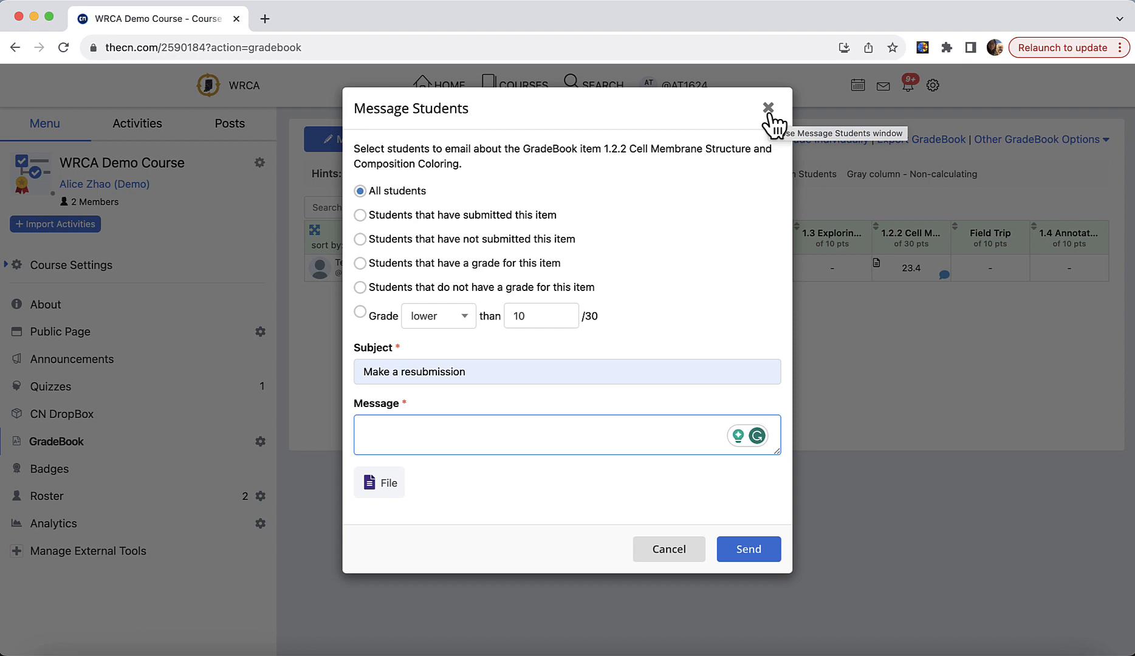
click(769, 107)
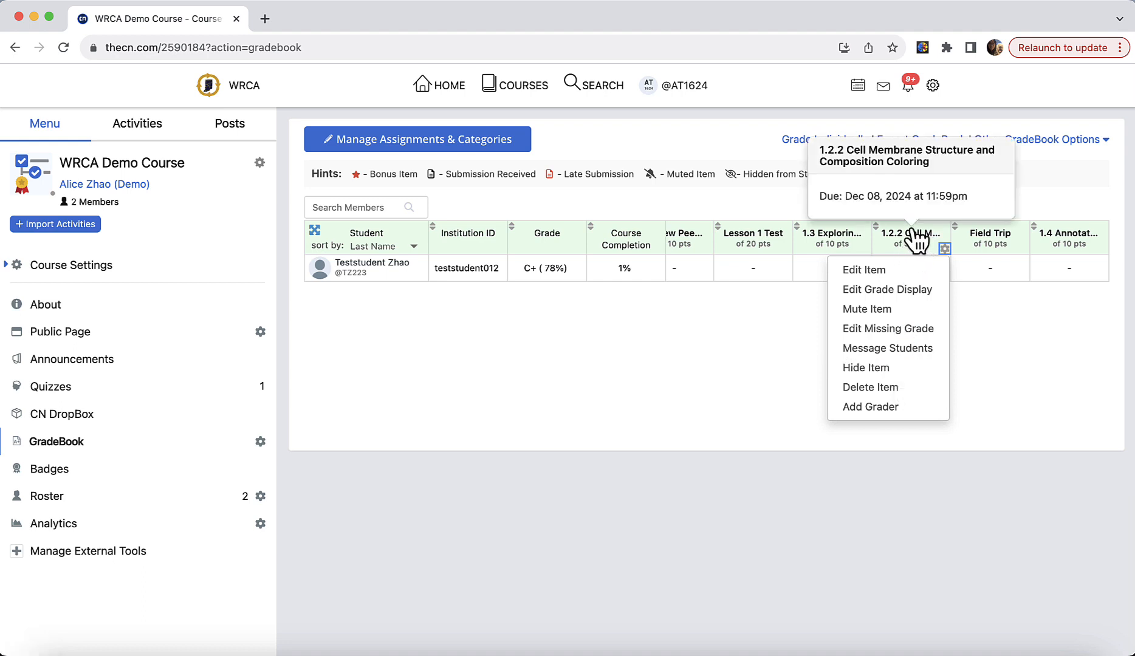
mouse_move(911, 246)
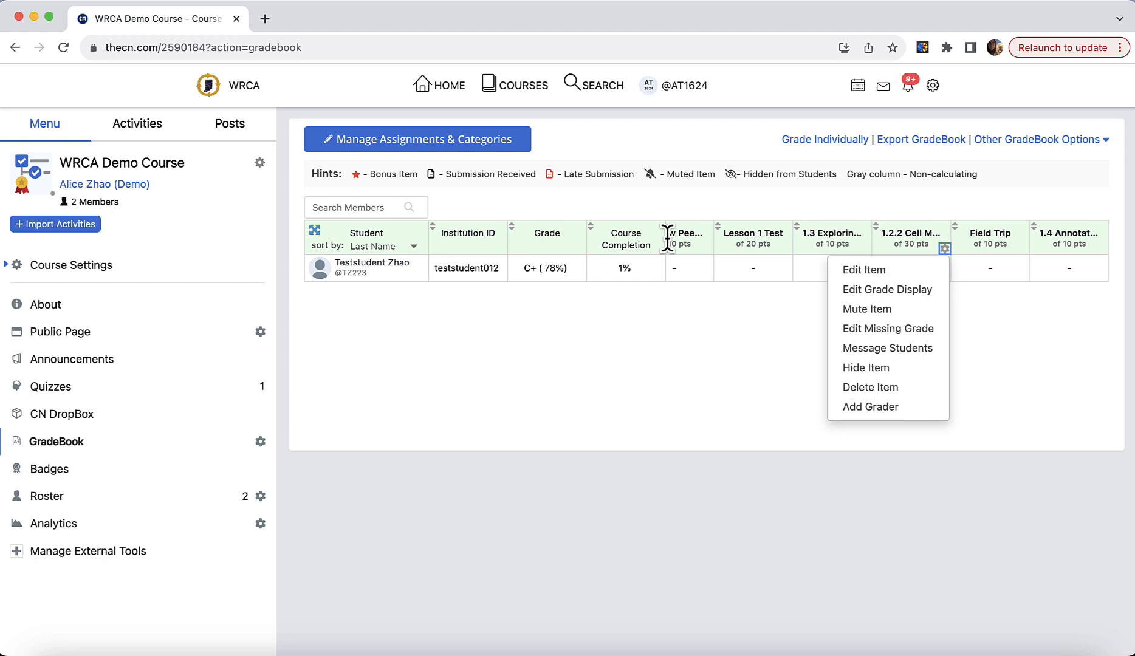
mouse_move(936, 274)
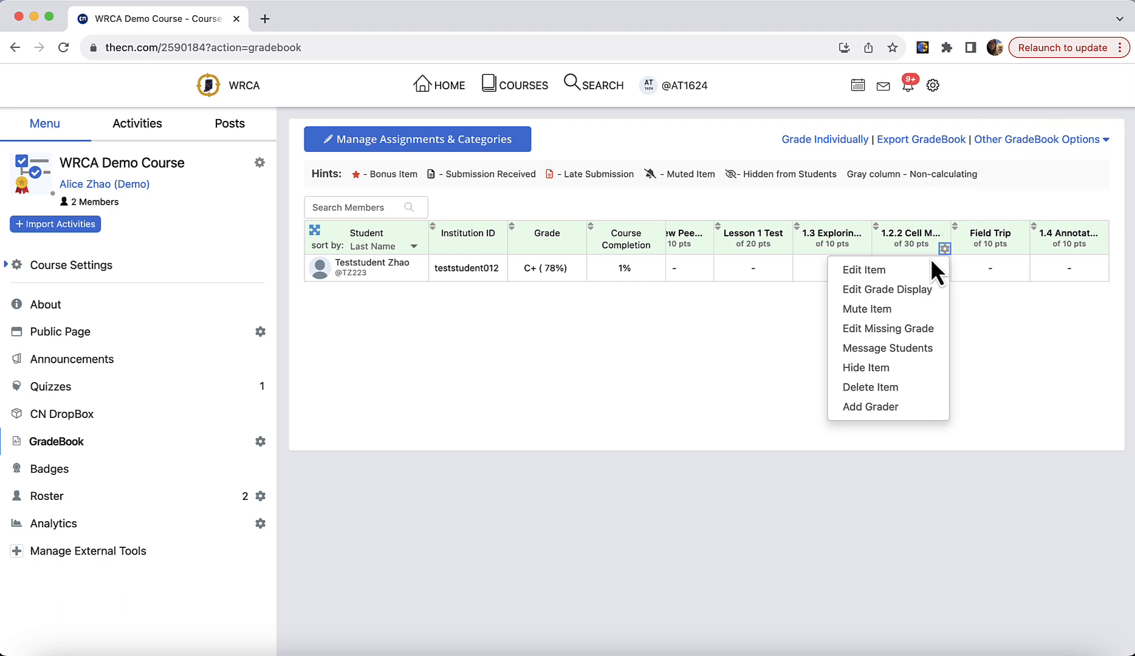
mouse_move(907, 376)
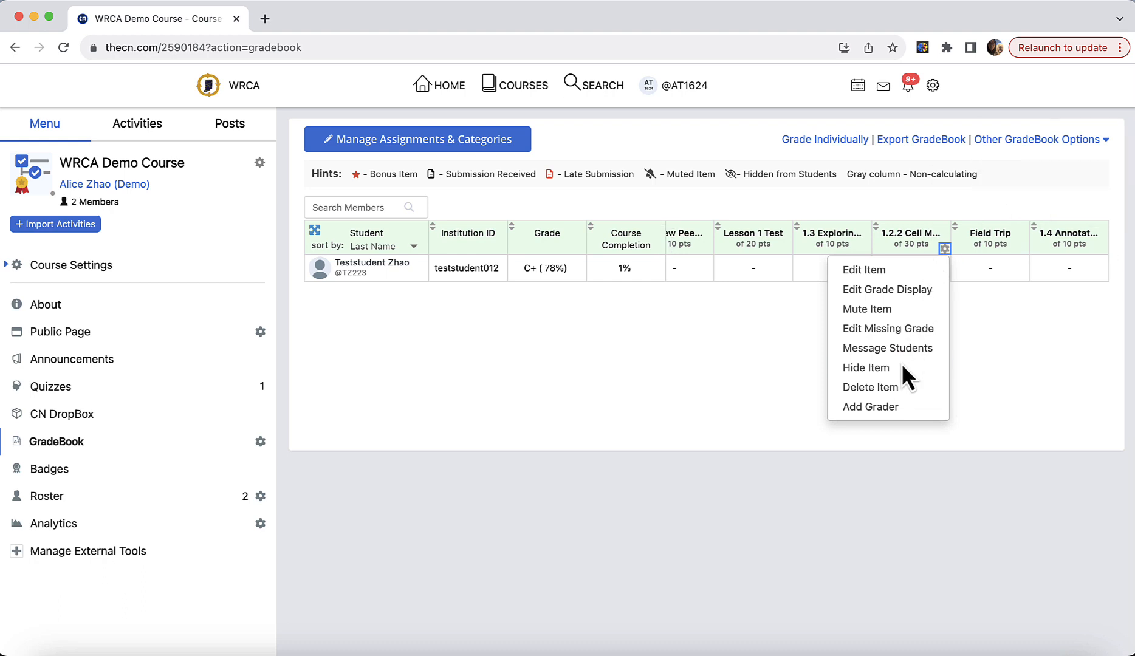
mouse_move(872, 387)
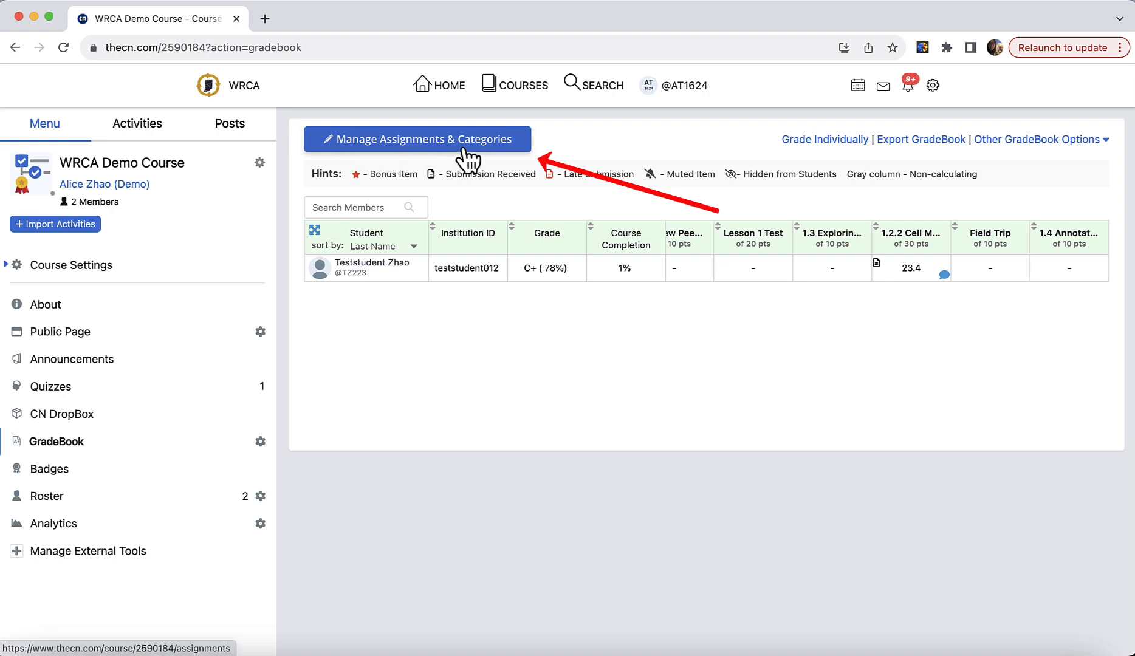
- In Manage Assignments & Categories, open and close Proof of Learning Showcase's Edit GradeBook Item dialog
click(417, 139)
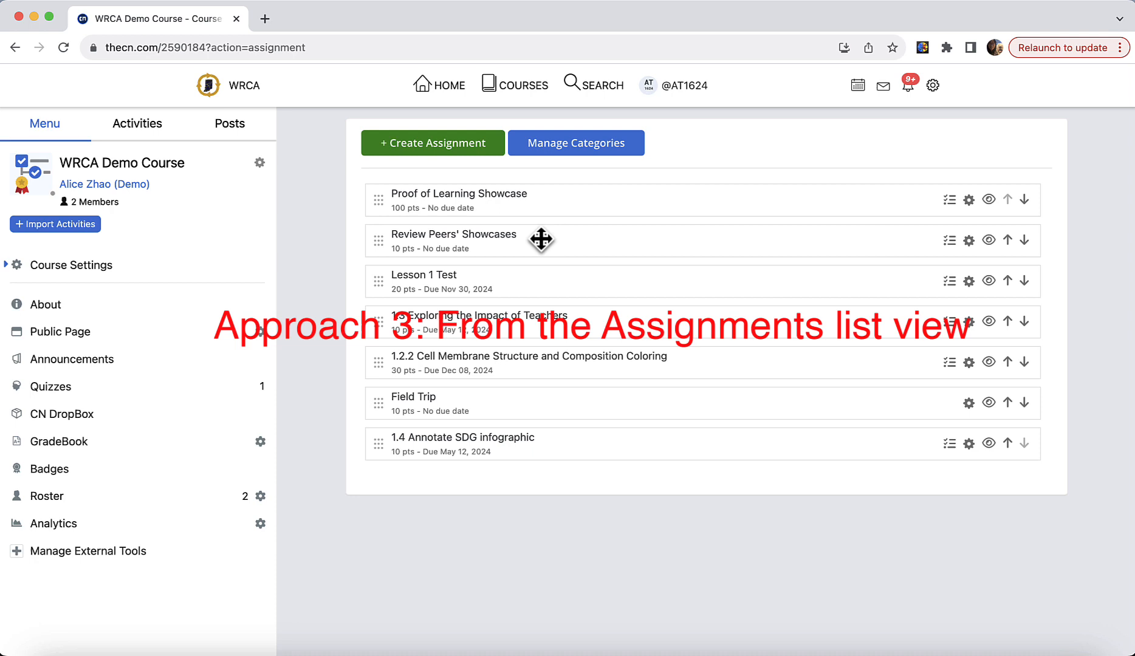
mouse_move(422, 275)
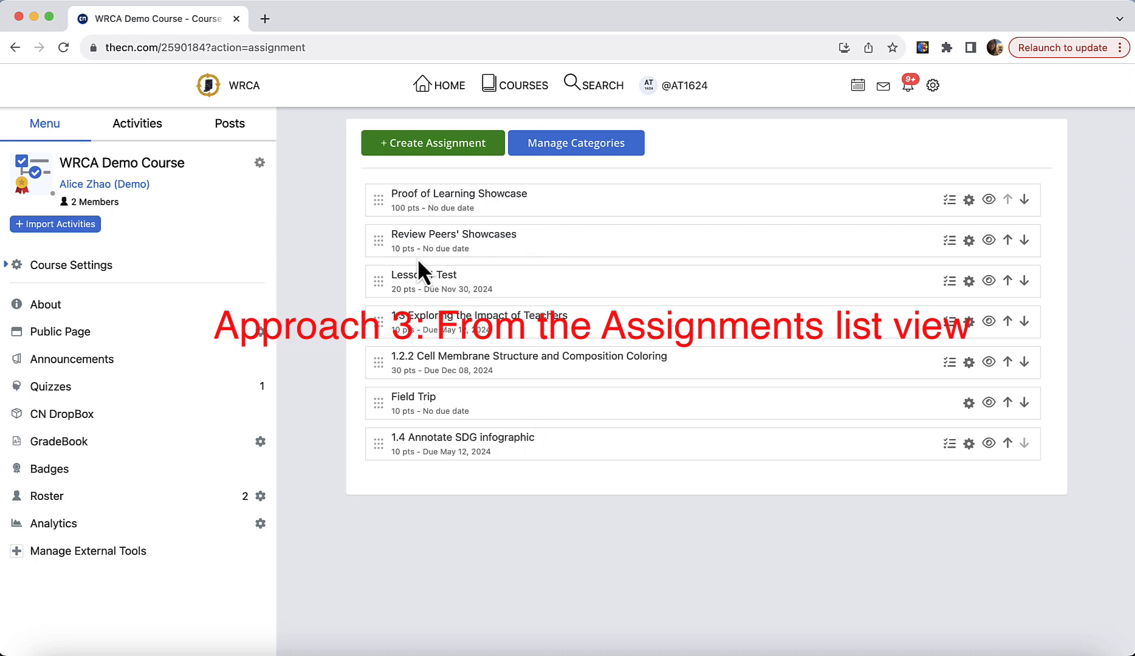
mouse_move(462, 492)
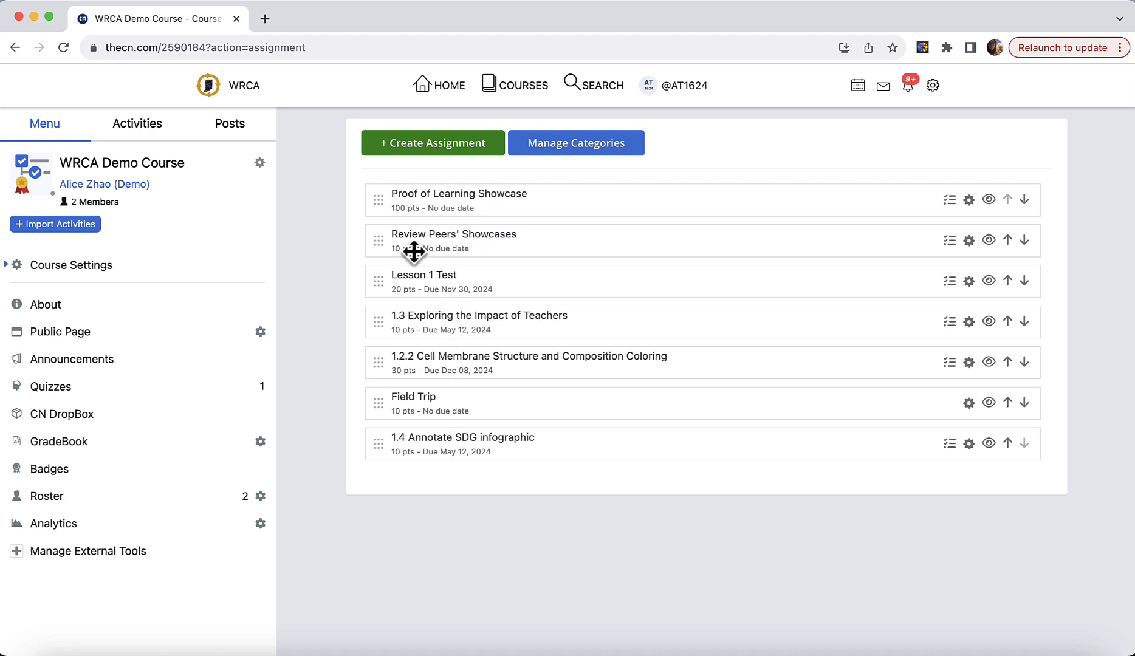
mouse_move(453, 190)
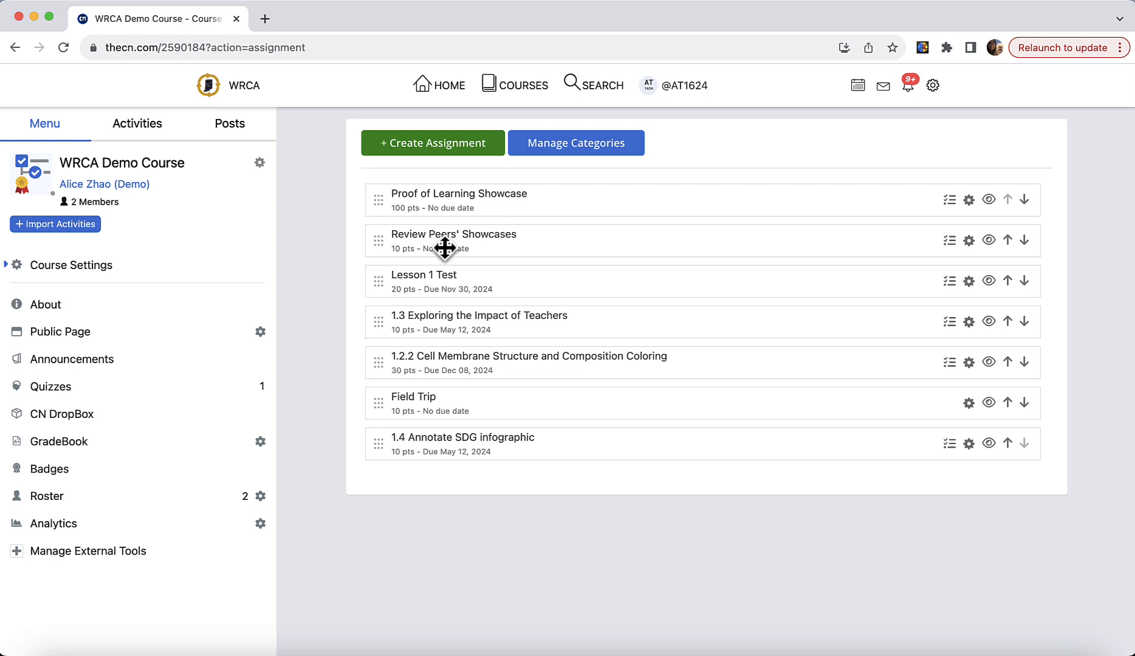
mouse_move(452, 431)
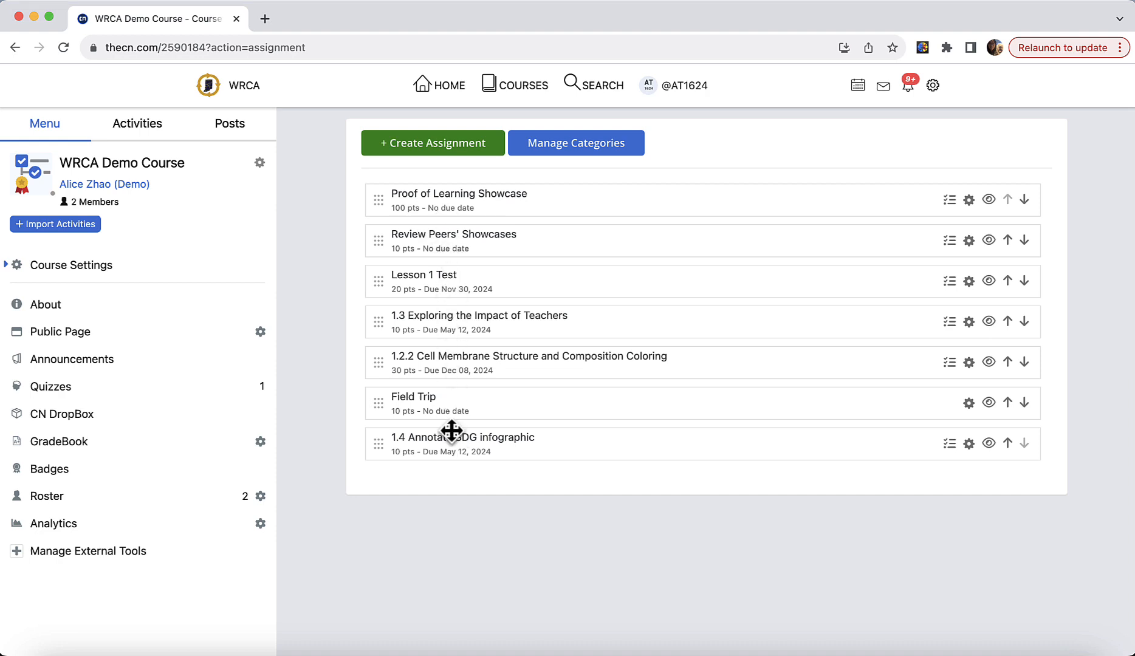
mouse_move(466, 211)
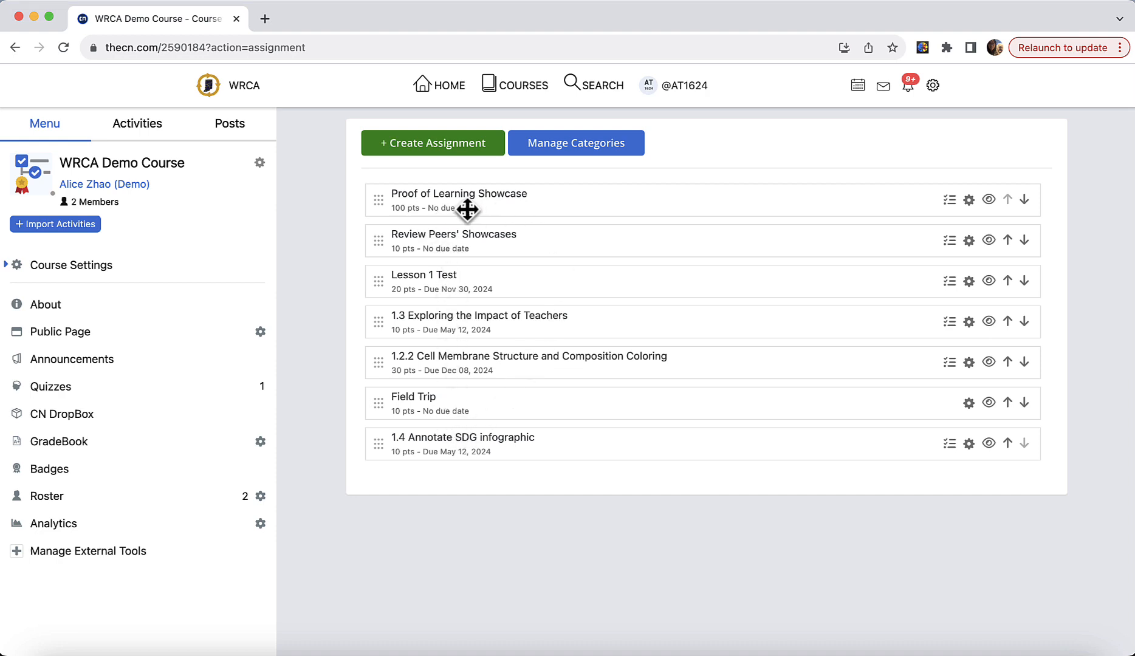
mouse_move(970, 230)
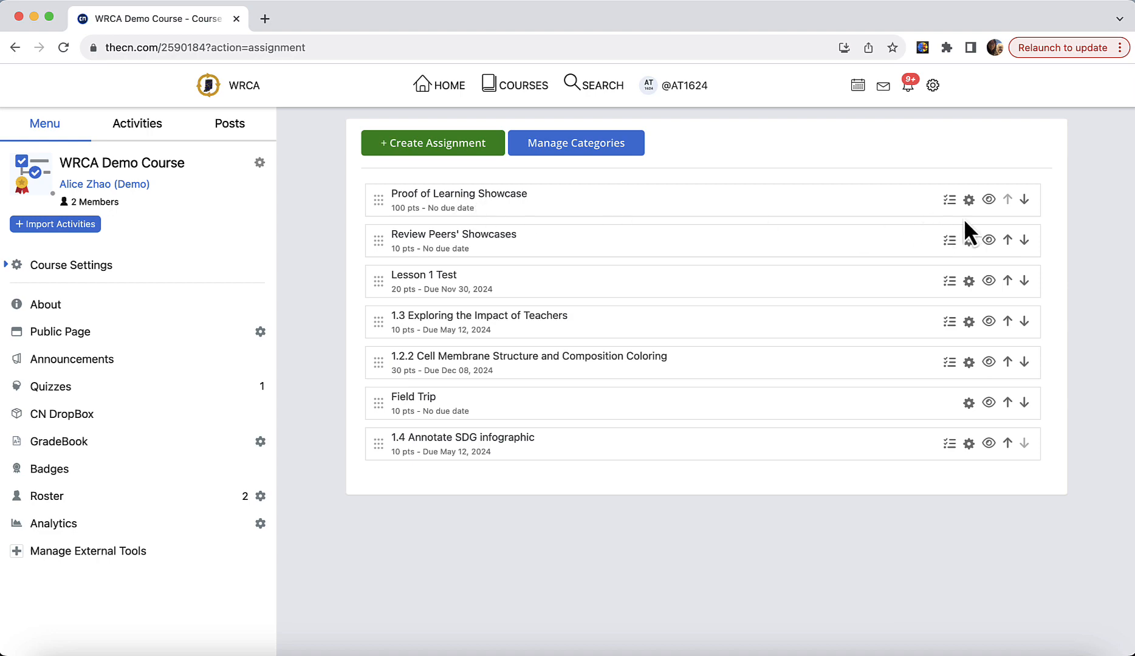
click(968, 200)
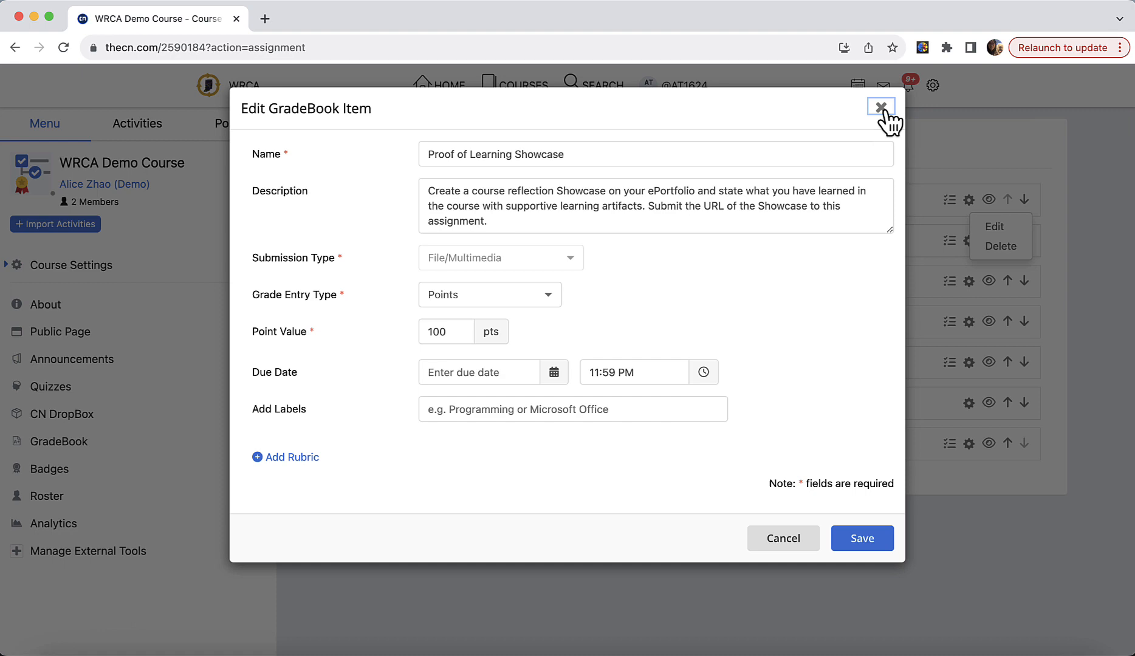
click(881, 107)
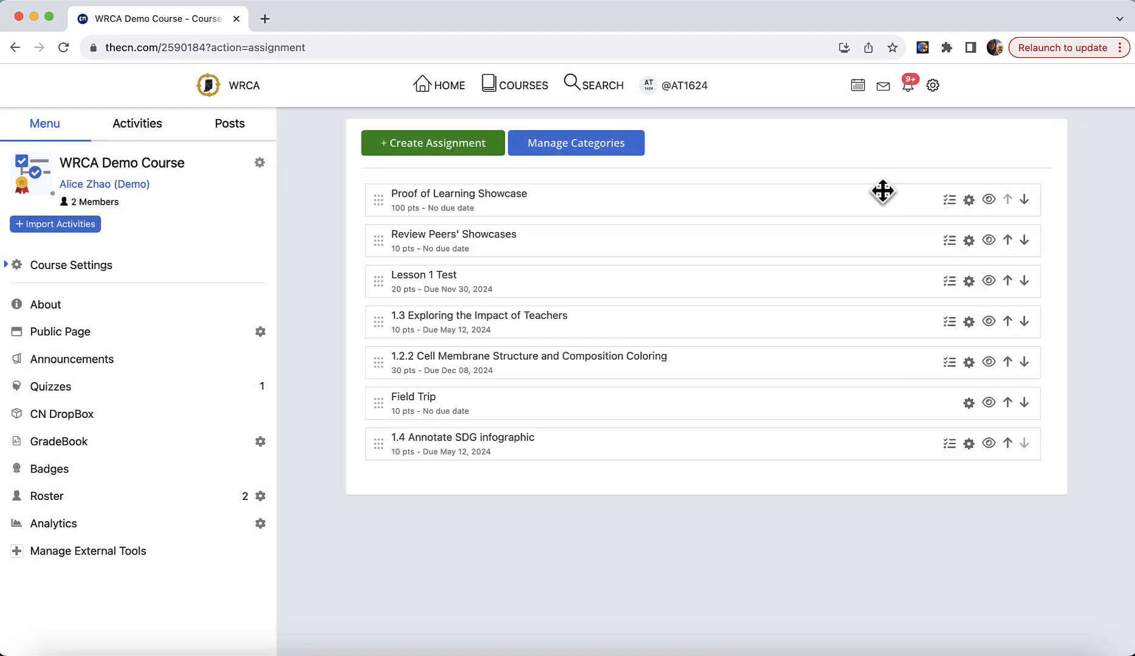
mouse_move(947, 293)
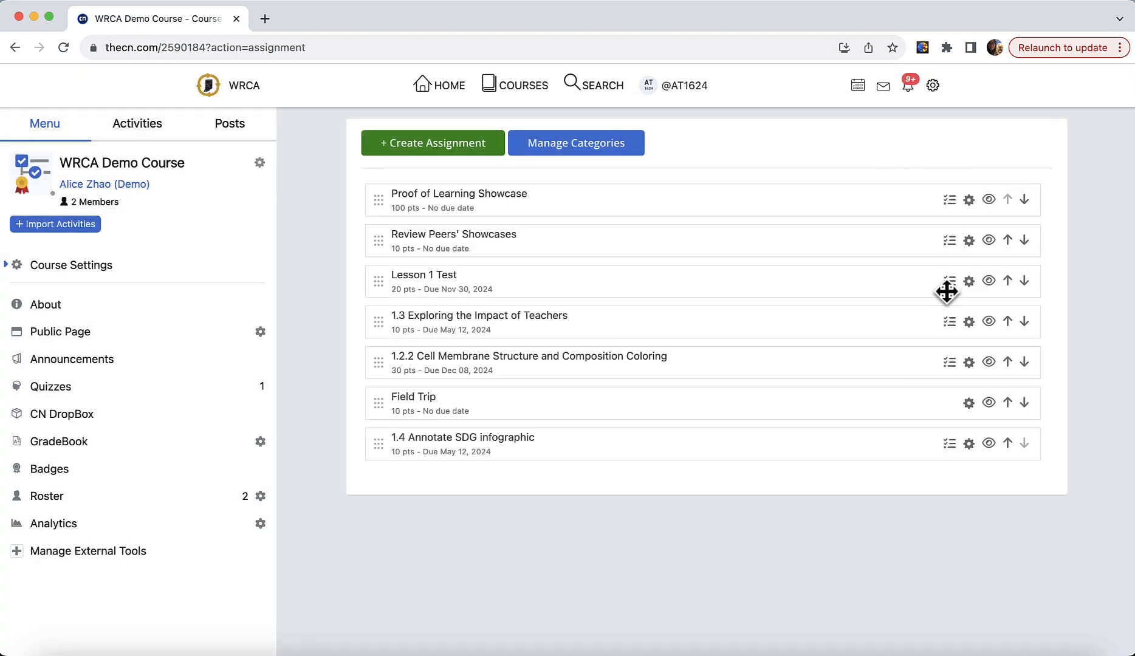
mouse_move(949, 199)
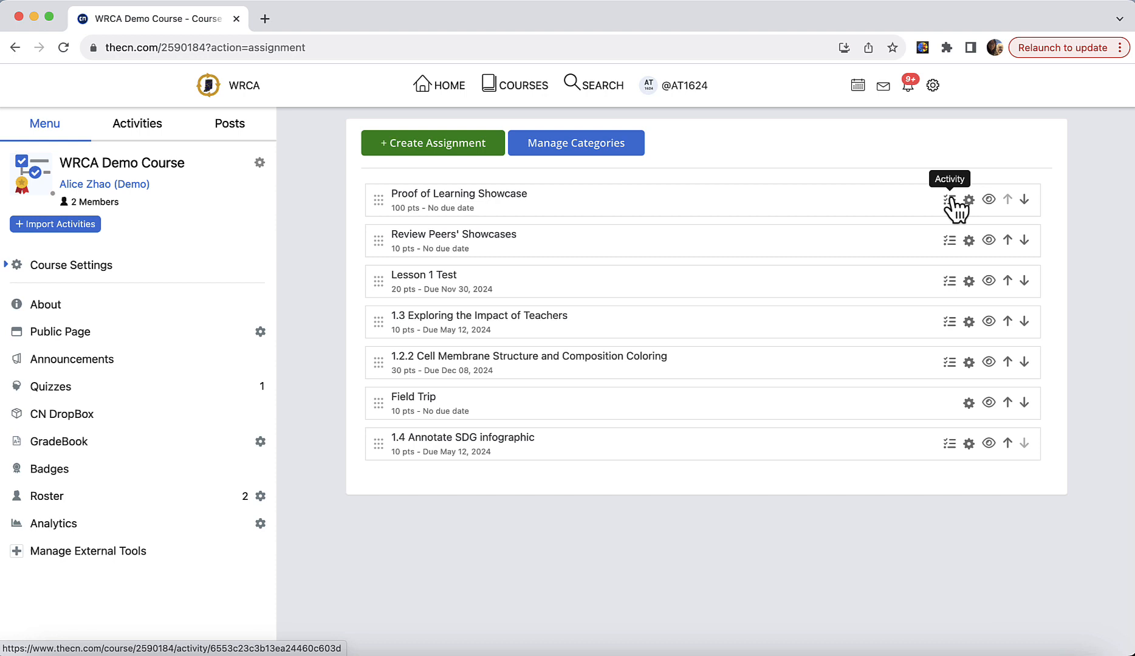
mouse_move(961, 440)
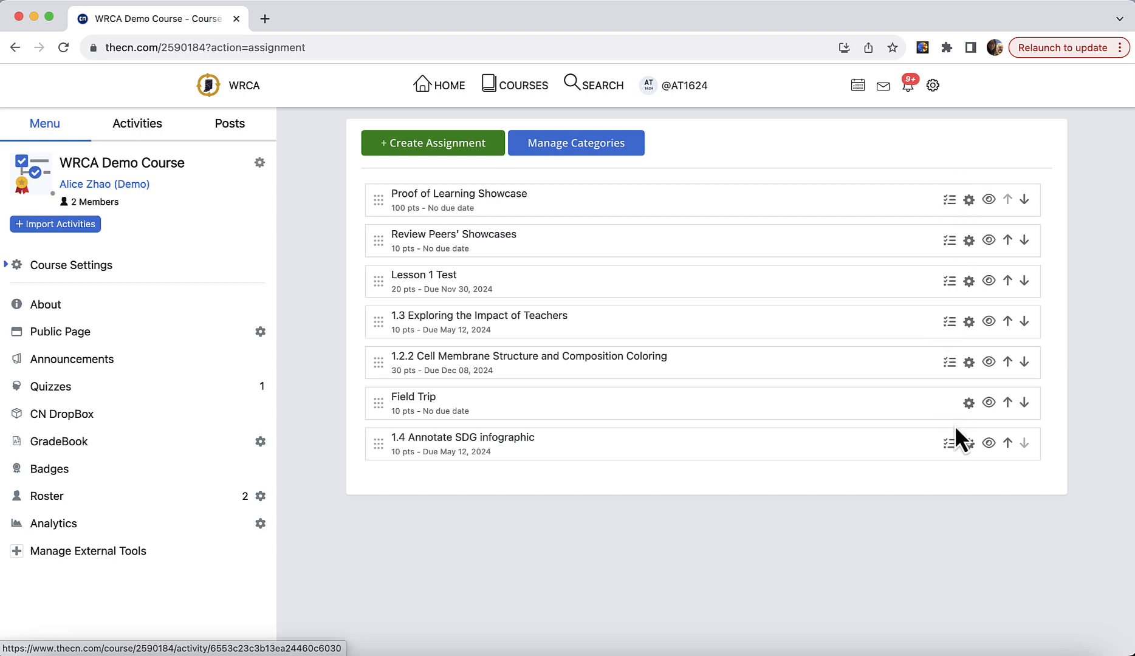
mouse_move(949, 408)
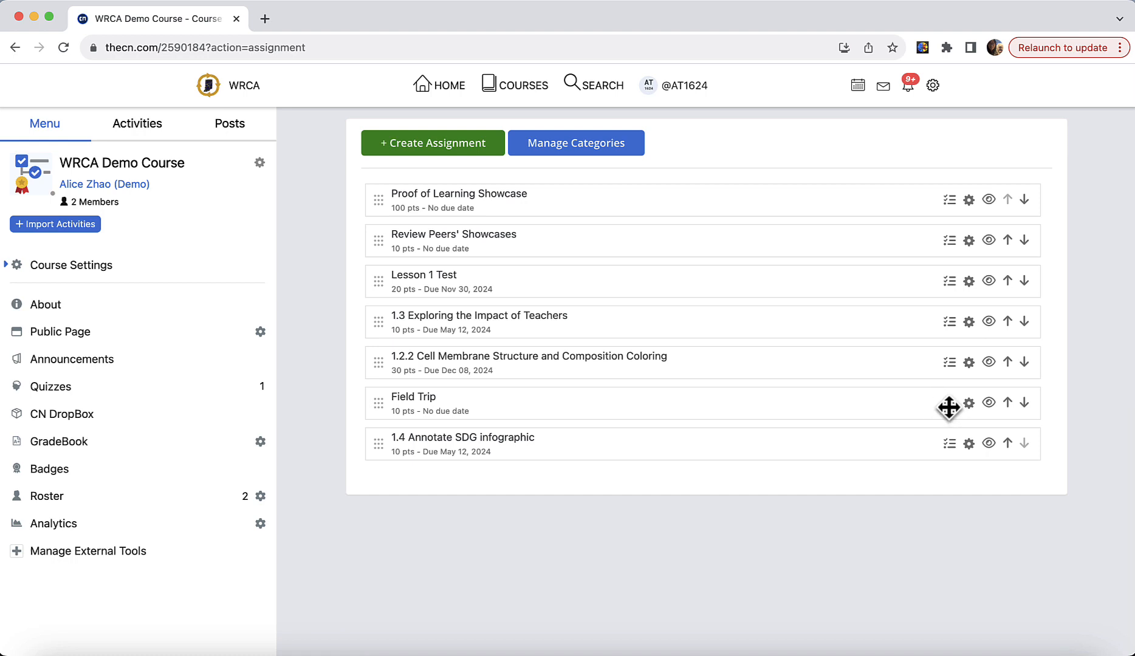
mouse_move(417, 403)
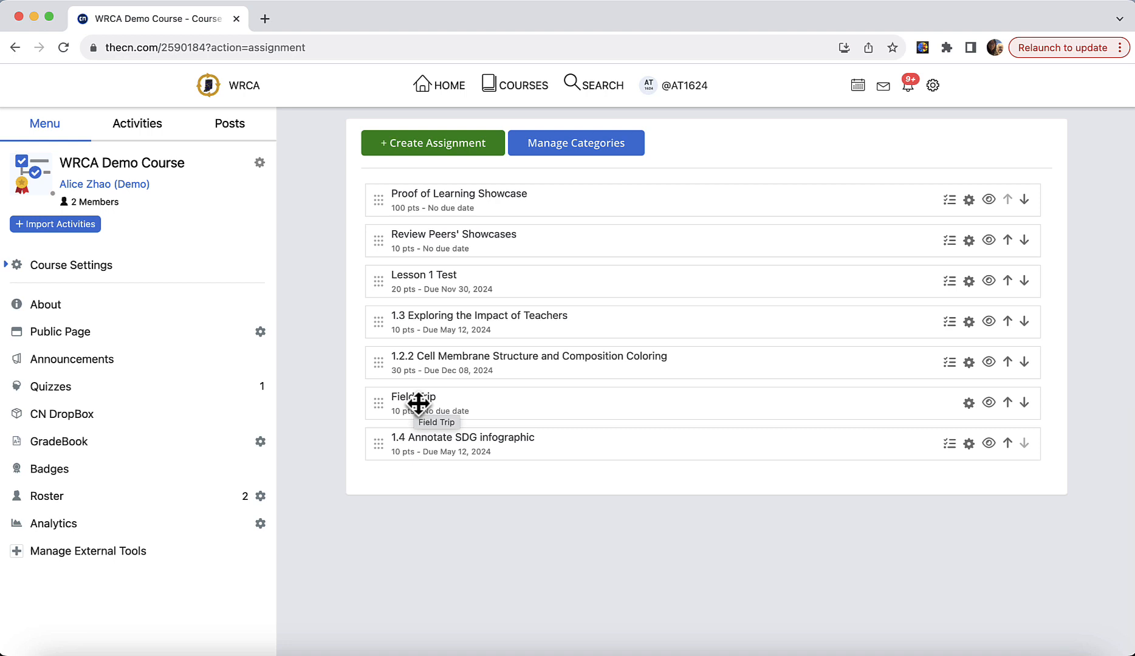
mouse_move(939, 412)
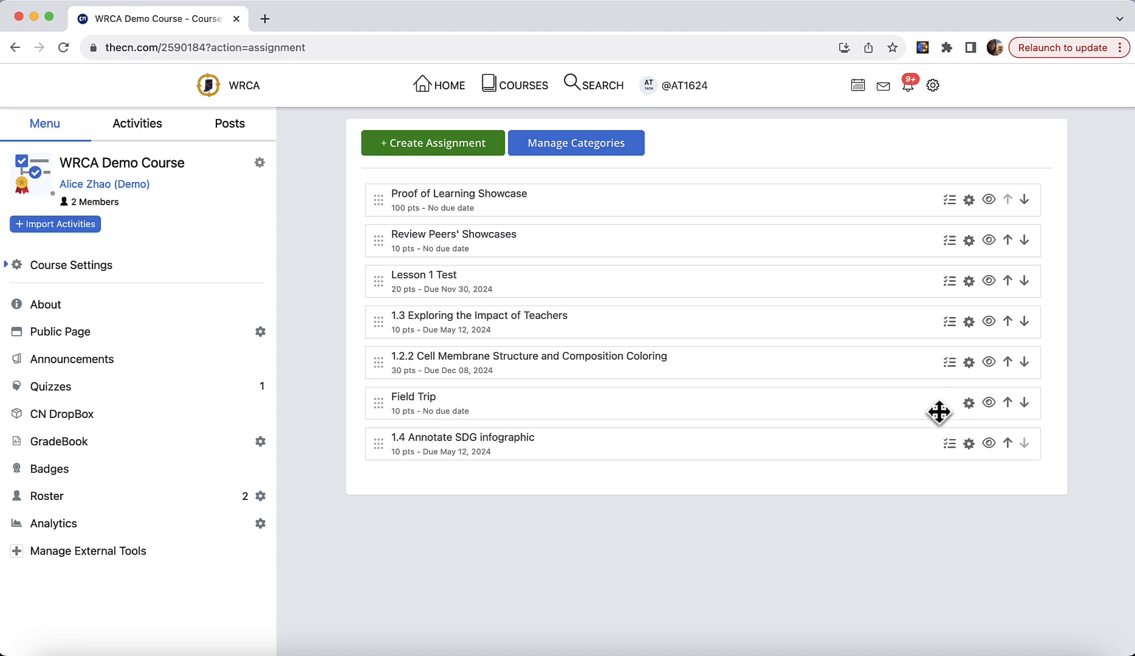
mouse_move(947, 411)
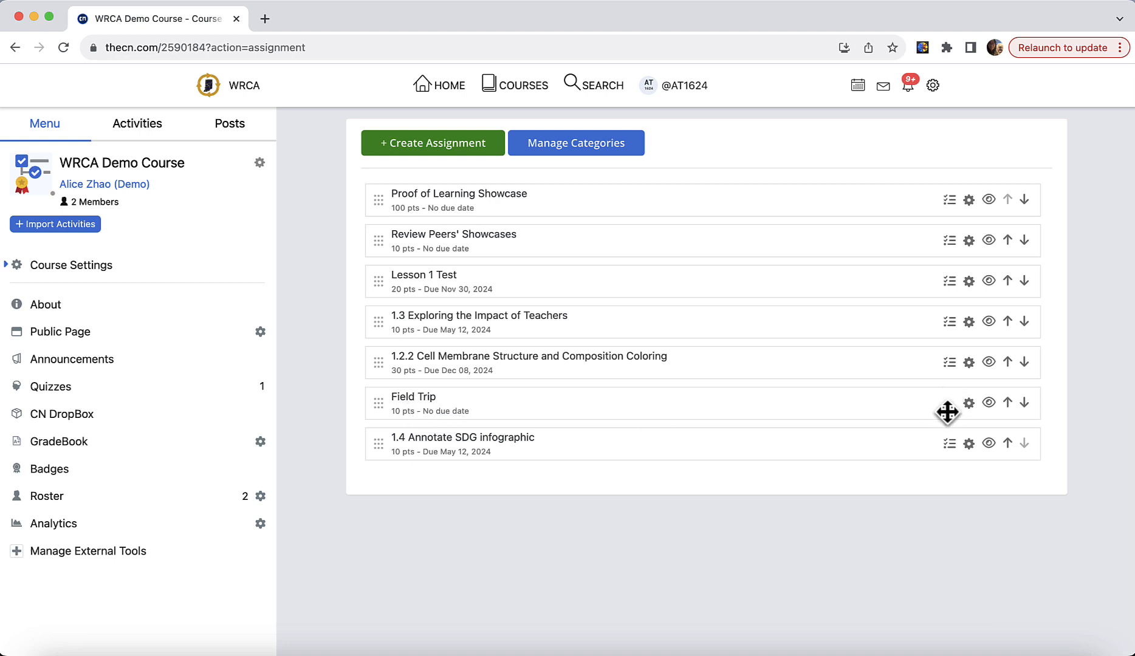
- Visit the course outline, About page and GradeBook, then return to Manage Assignments & Categories
click(137, 123)
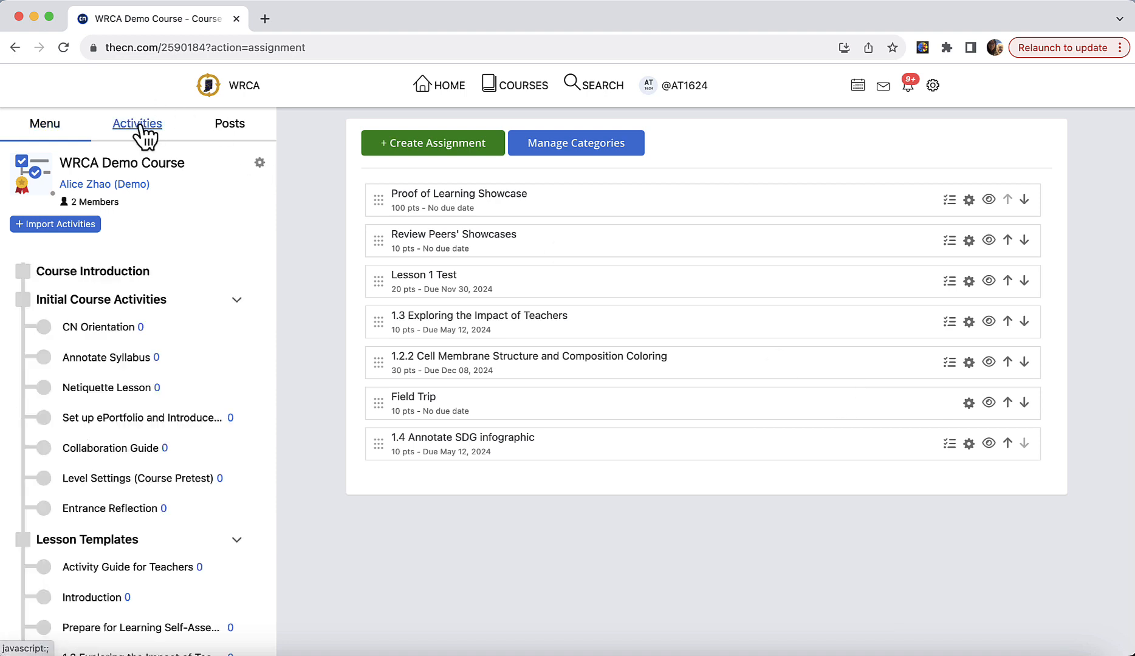
click(137, 124)
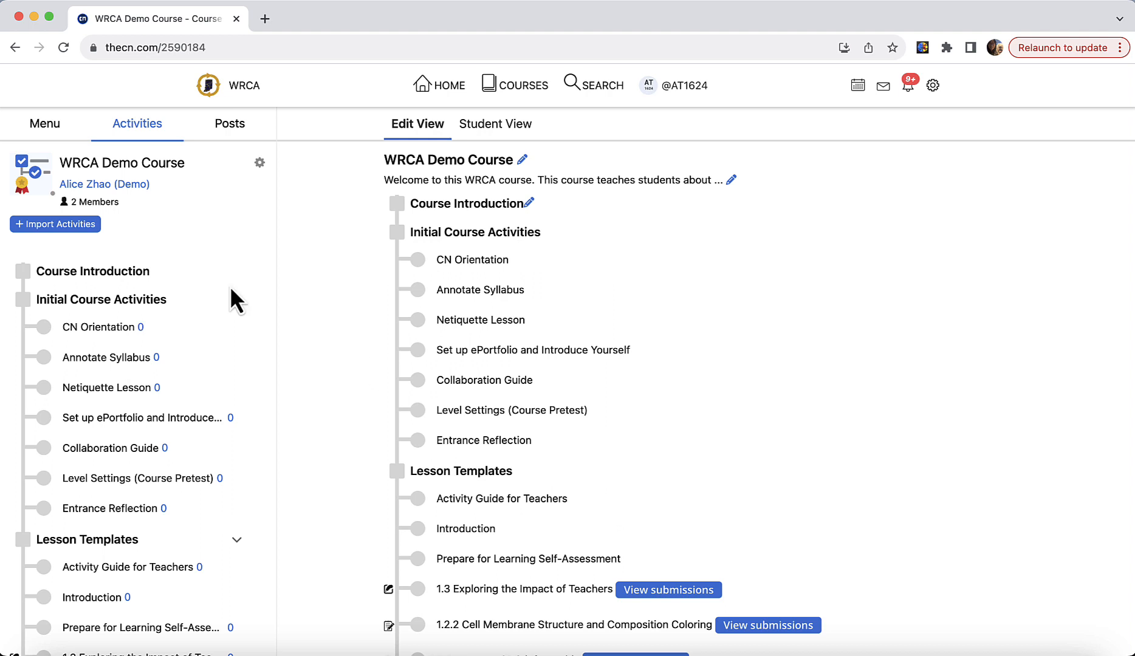
click(44, 123)
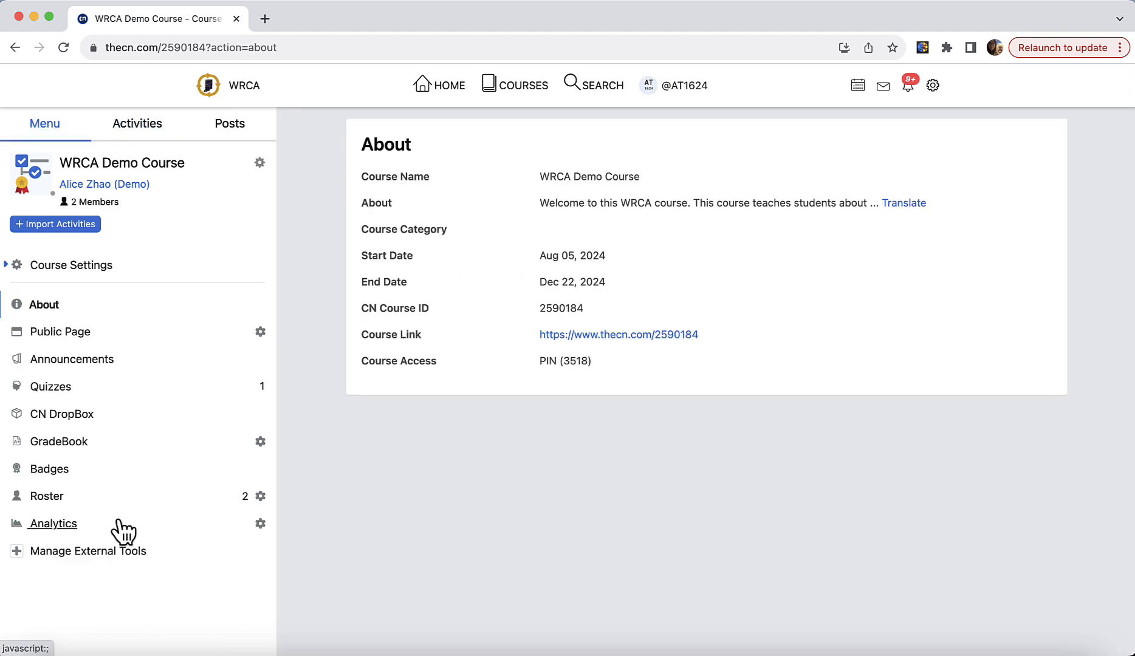
click(60, 441)
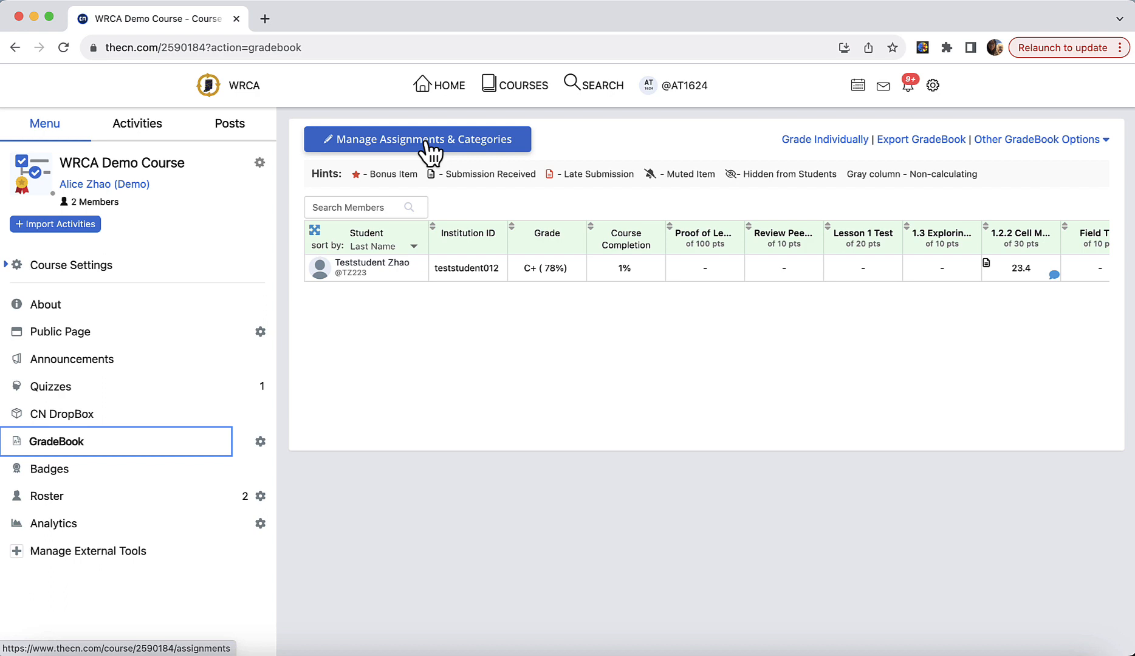
click(417, 139)
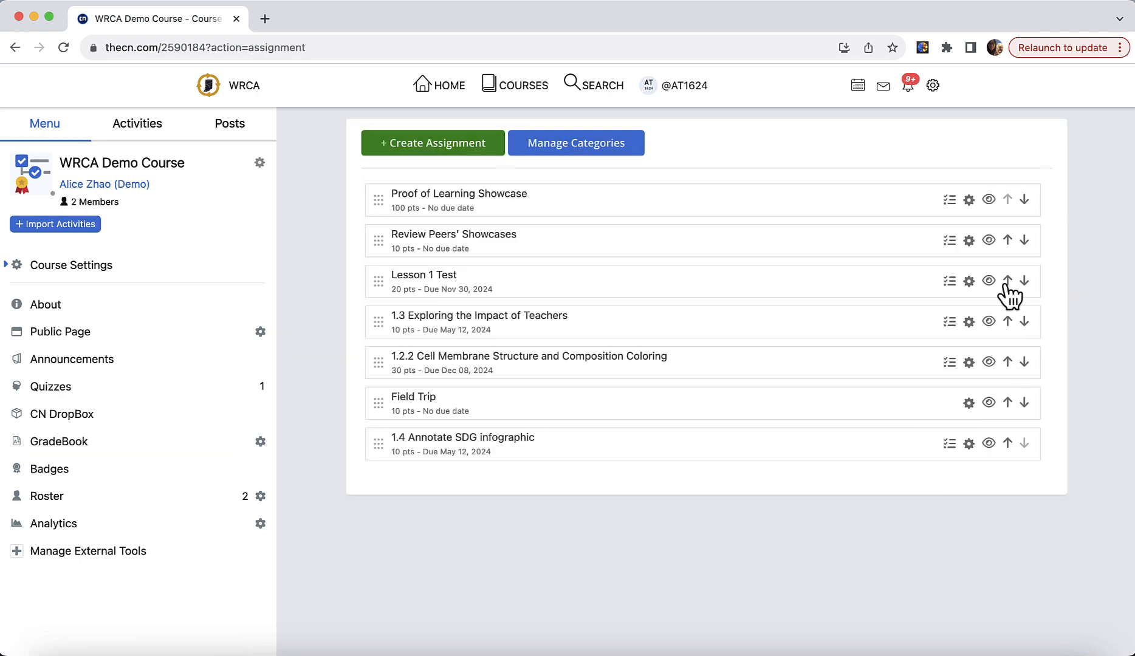
- Move Proof of Learning Showcase and Review Peers' Showcases below 1.4 Annotate SDG infographic
click(969, 199)
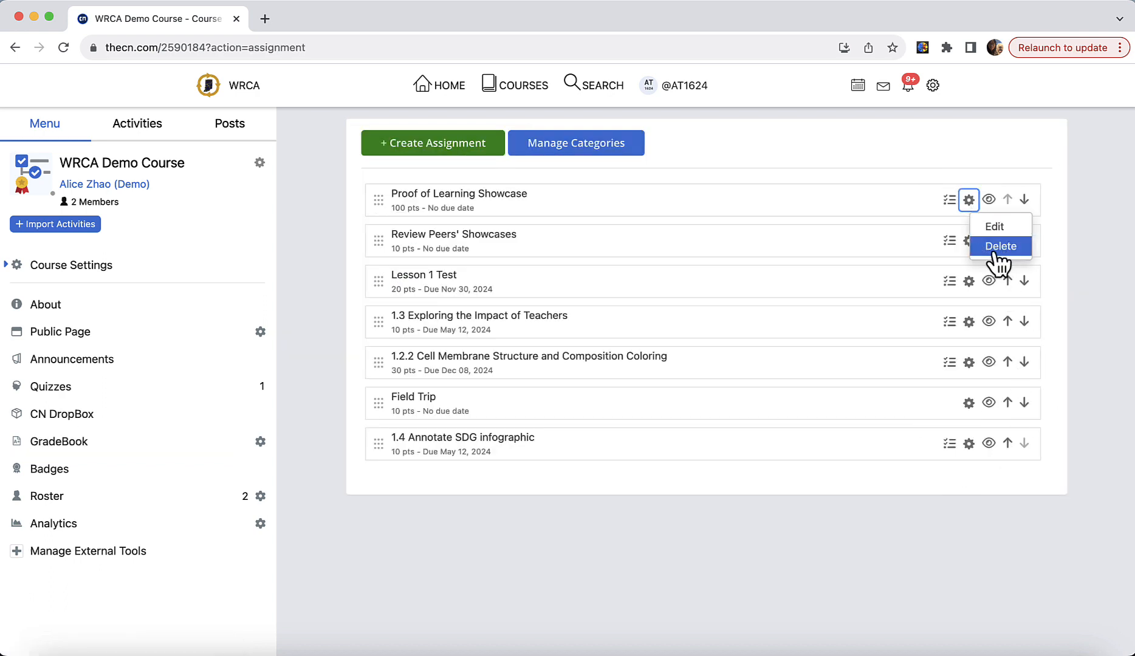
mouse_move(988, 200)
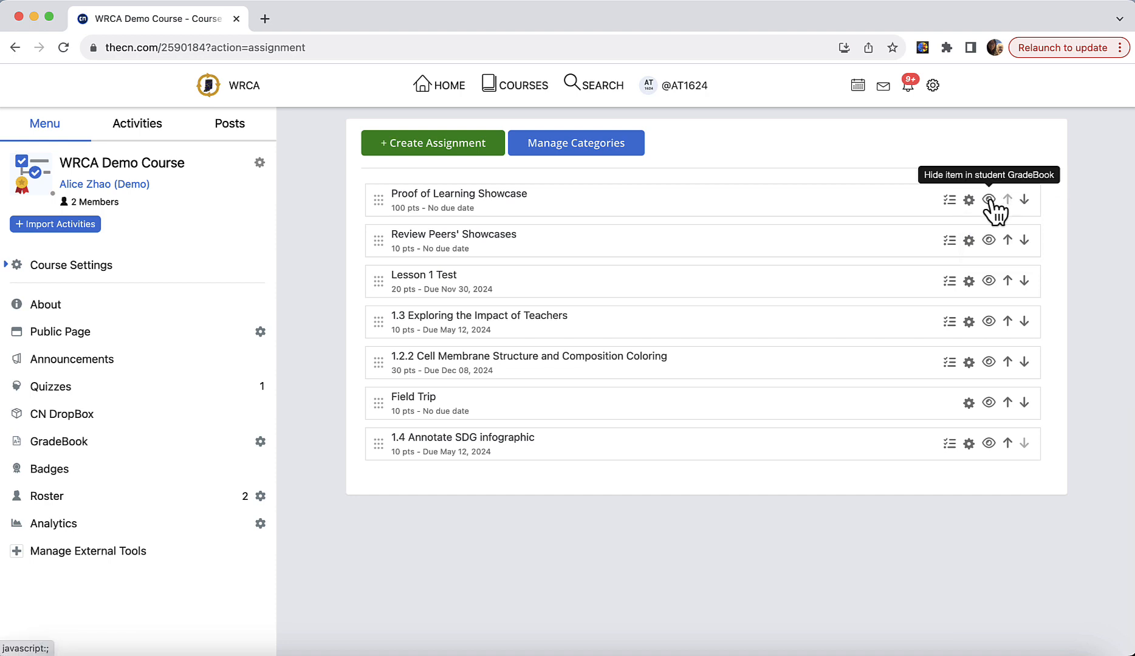
mouse_move(999, 269)
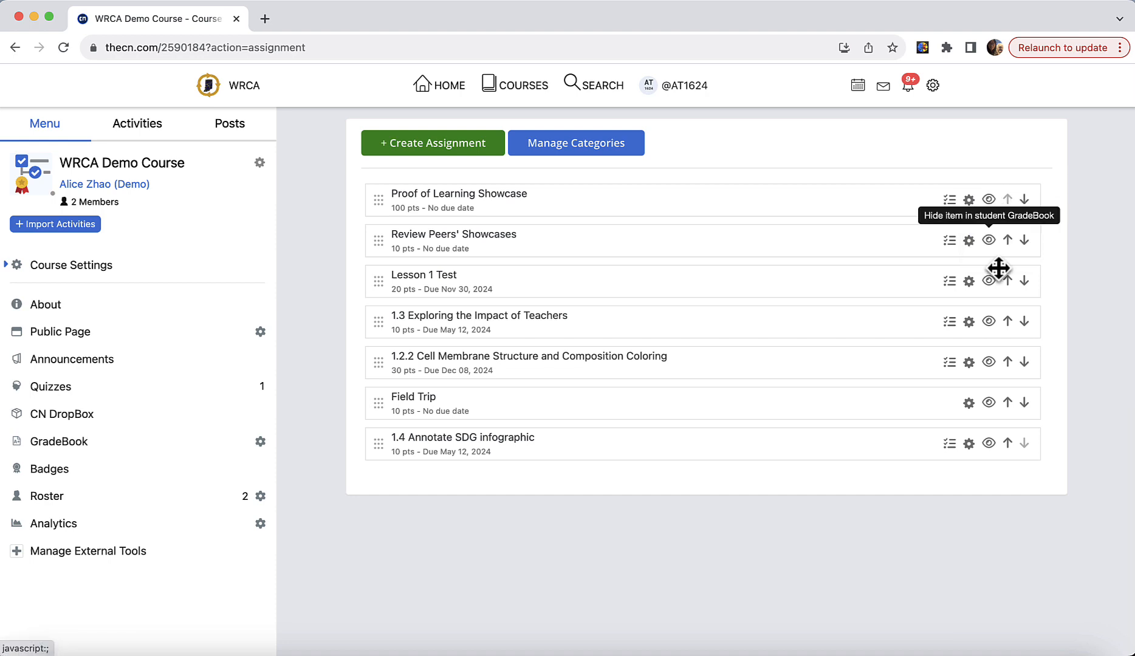
mouse_move(1006, 239)
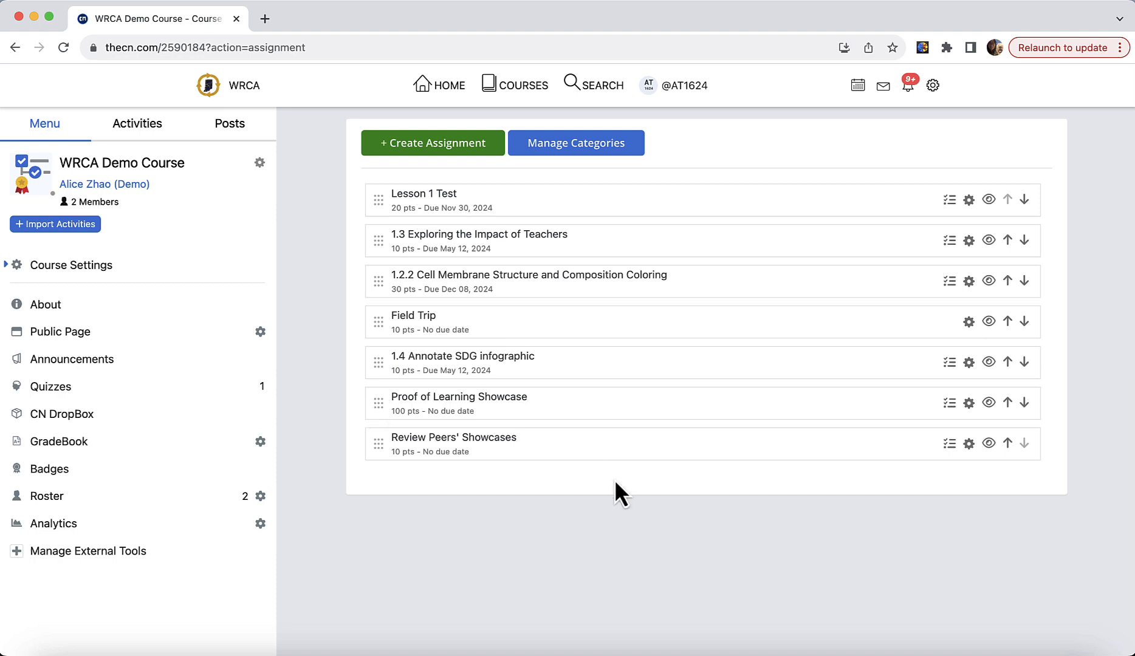
mouse_move(605, 517)
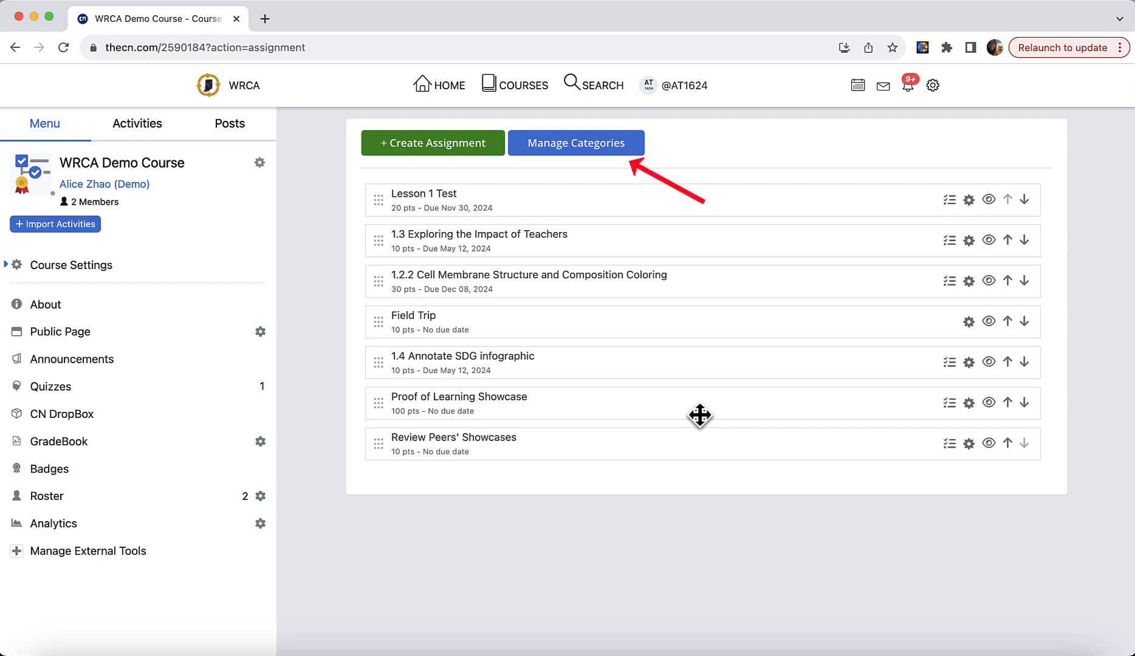
click(575, 143)
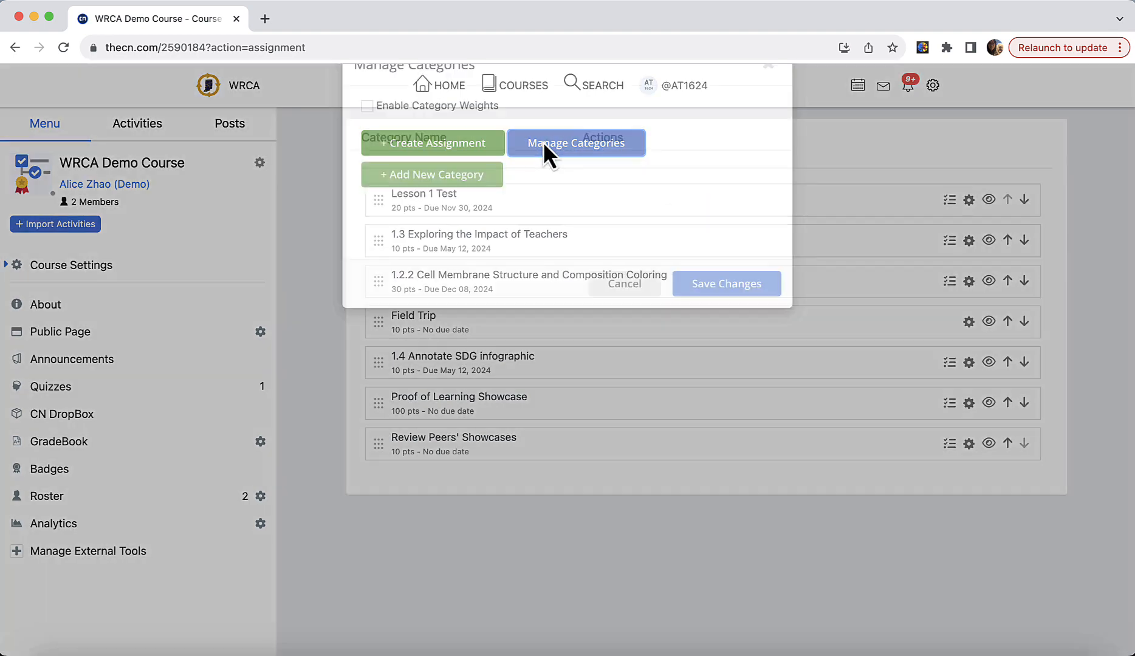
- Add the Discussions, Tests, and Papers and Projects categories in Manage Categories
click(575, 143)
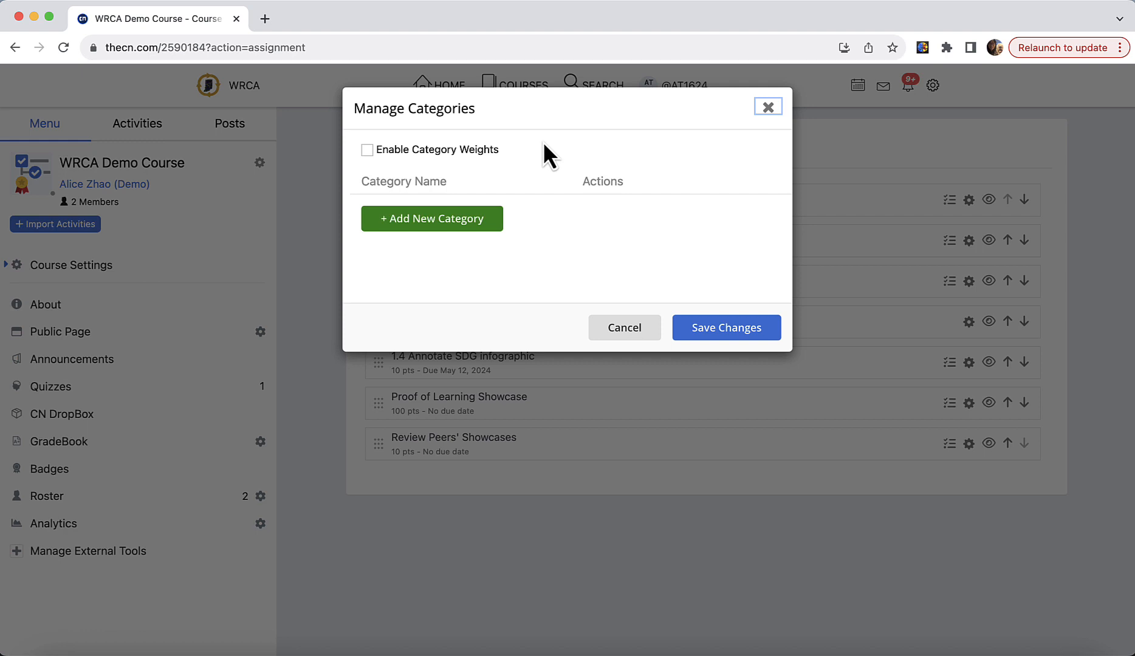
mouse_move(431, 218)
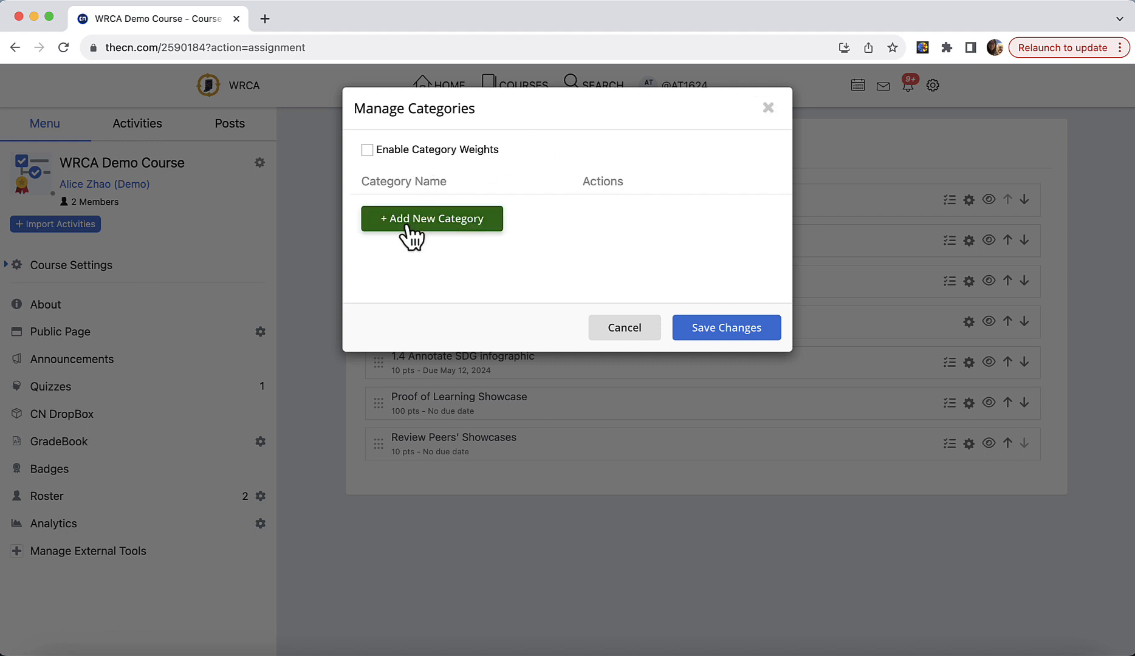
click(431, 219)
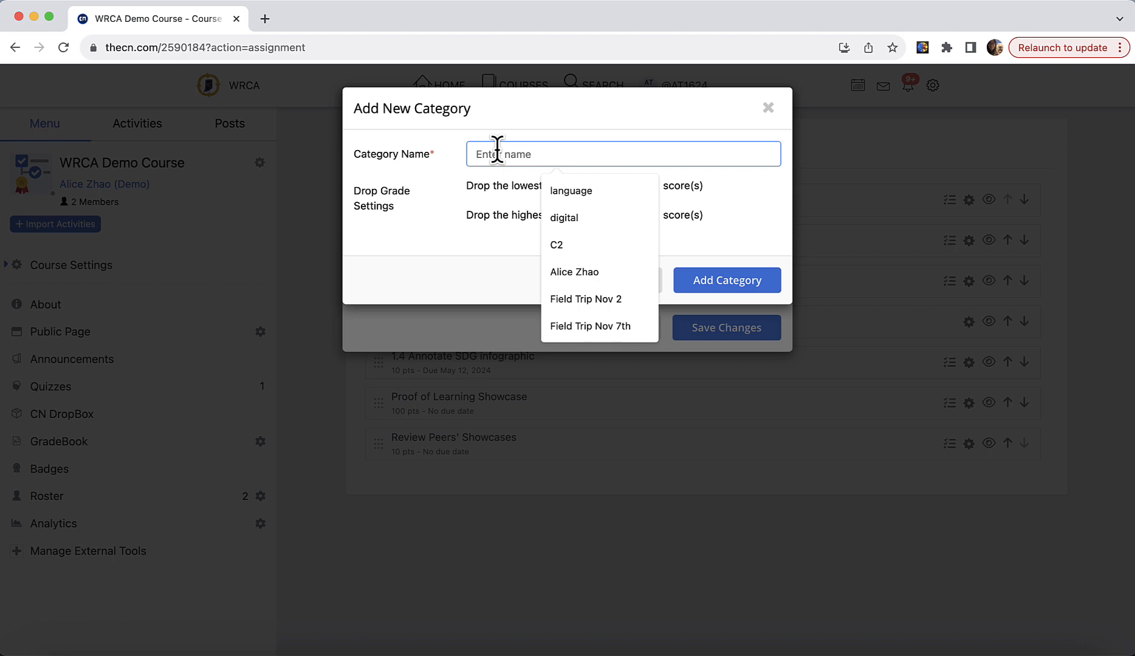
text(Discus)
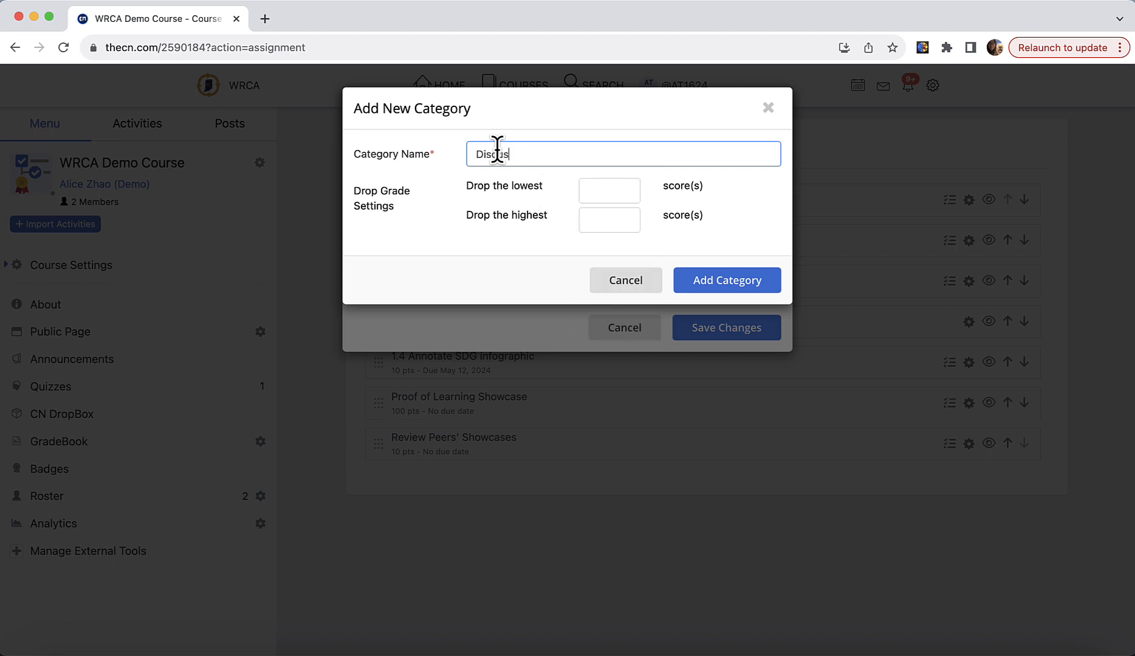
click(727, 280)
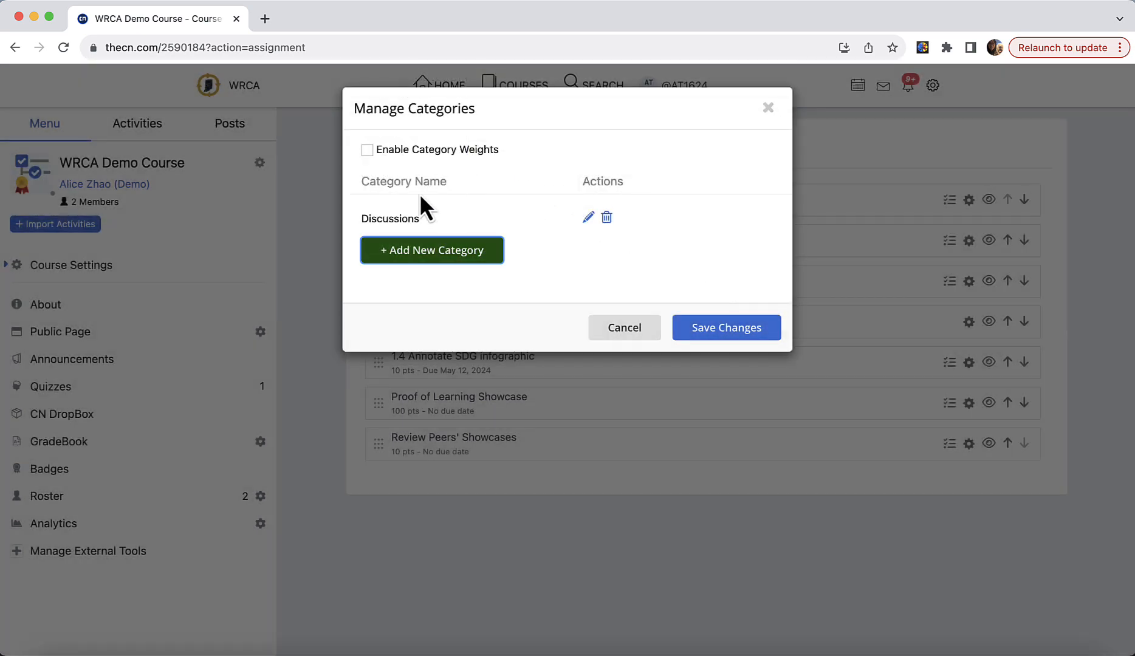
click(432, 249)
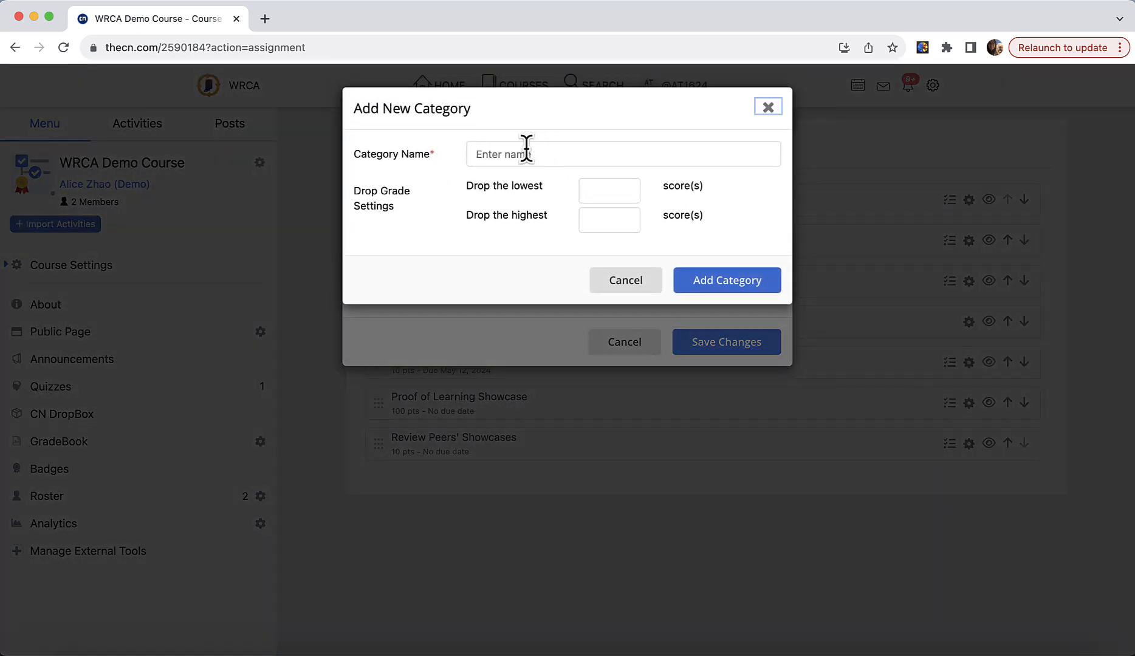
text(Papers and P)
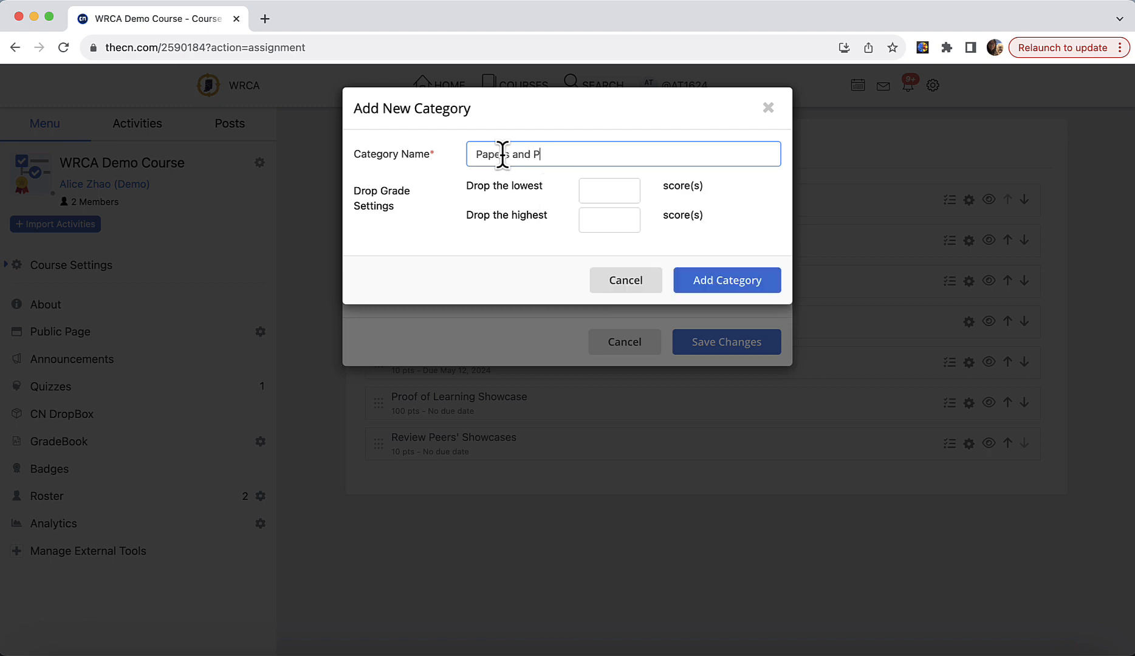
click(727, 280)
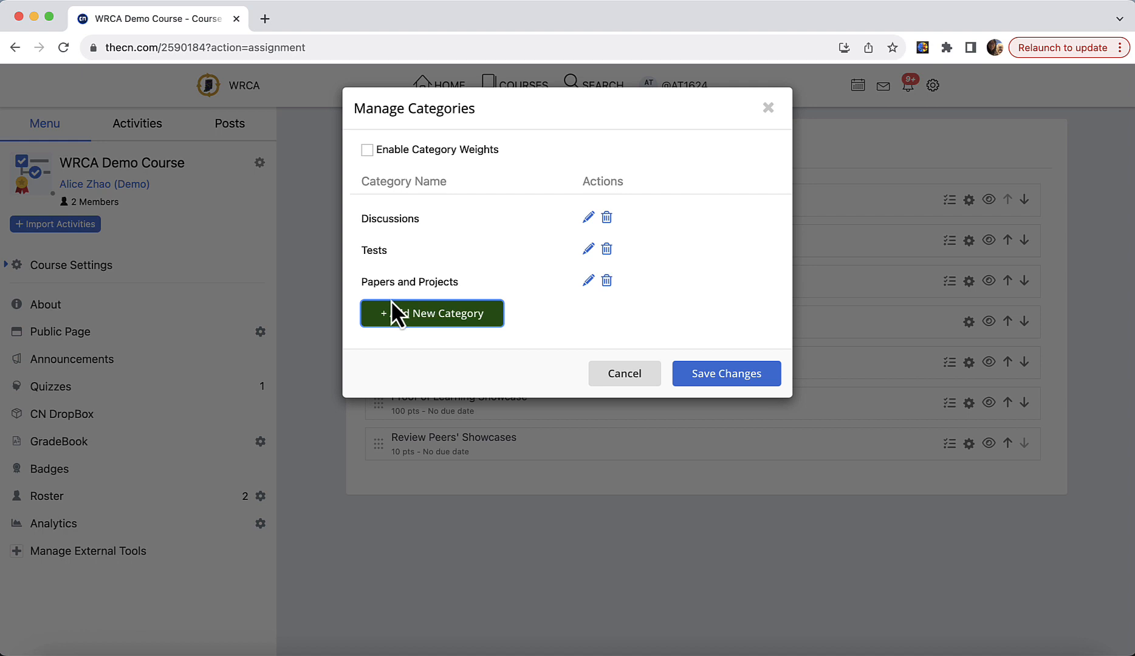
- Enable category weights, enter 30, 50 and 20, and save the changes
click(367, 149)
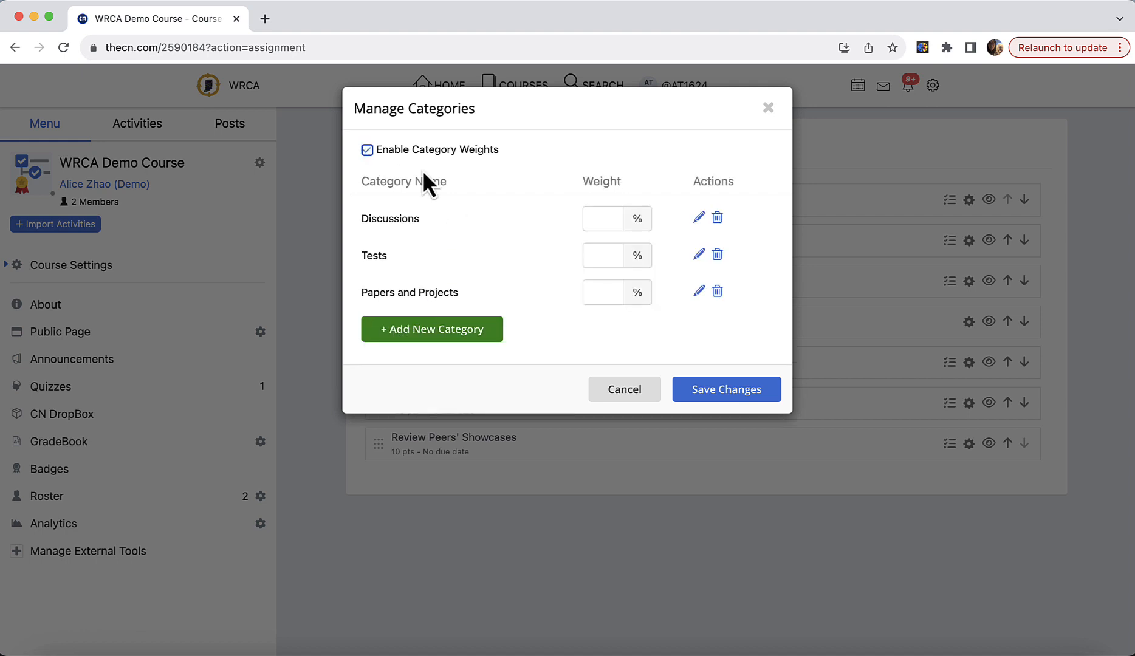
mouse_move(572, 208)
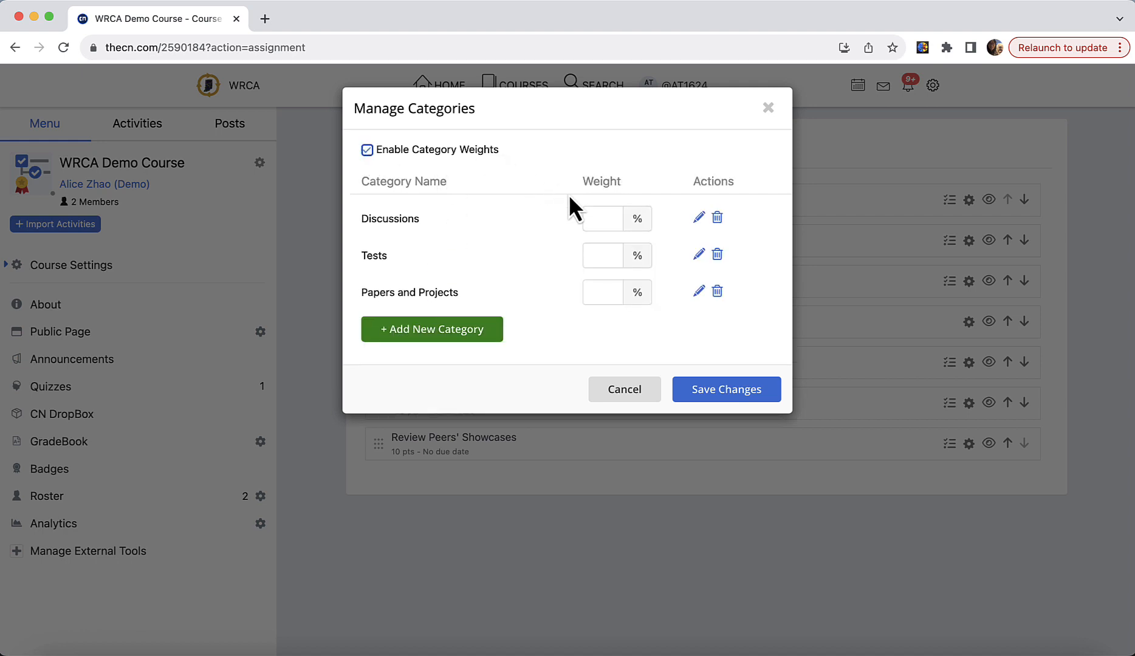
mouse_move(419, 323)
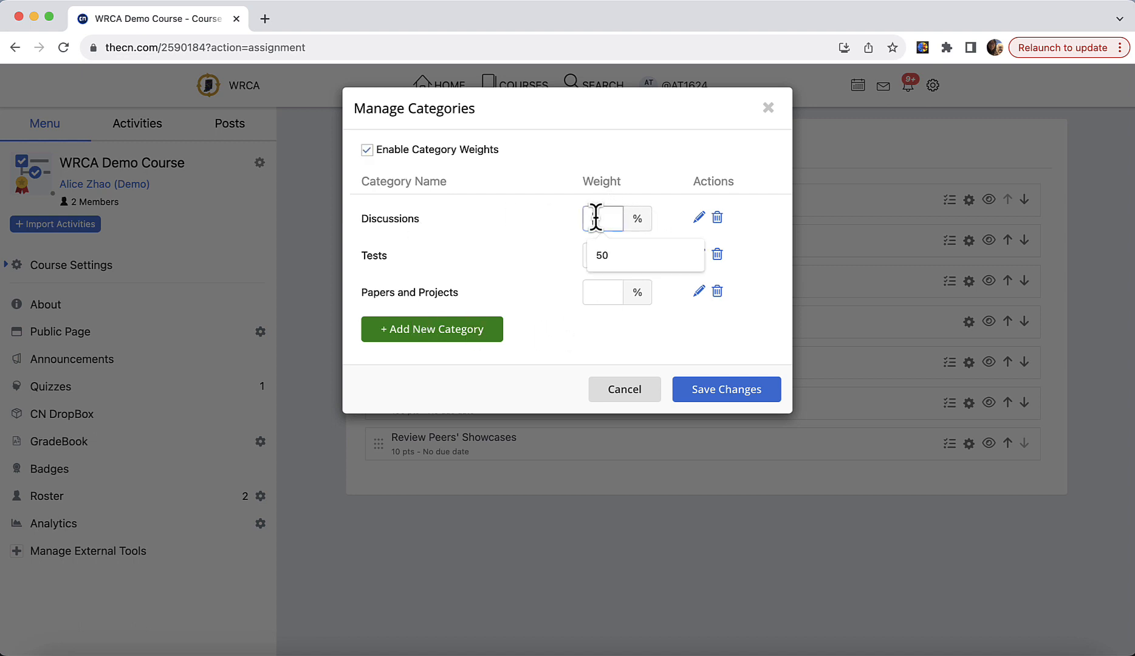
text(30)
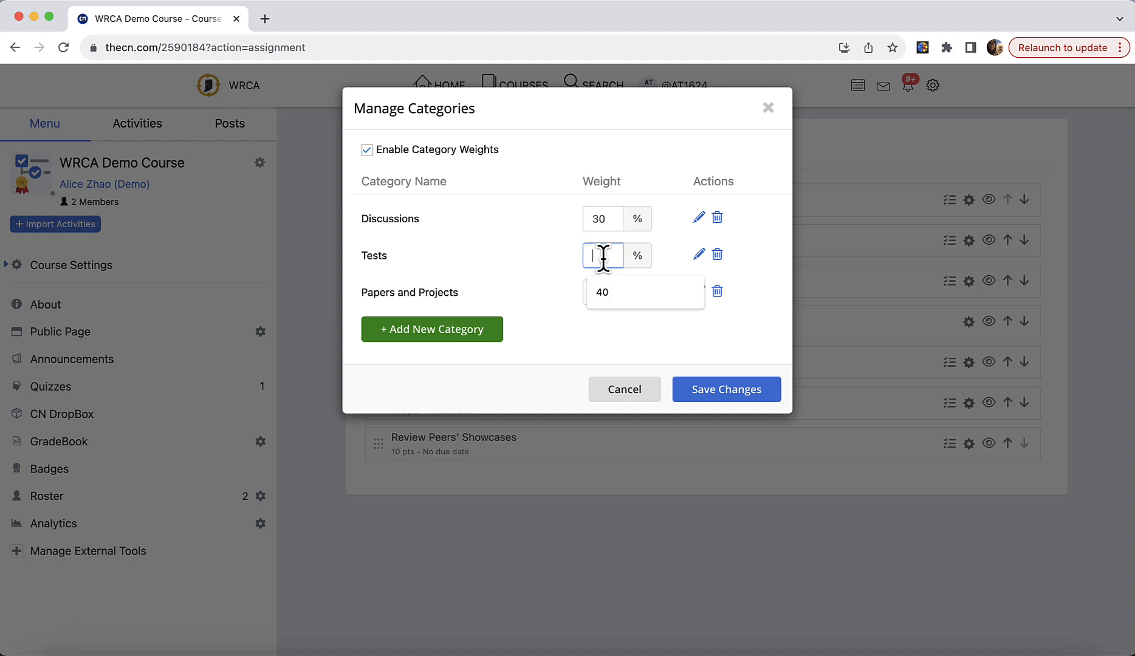
text(50)
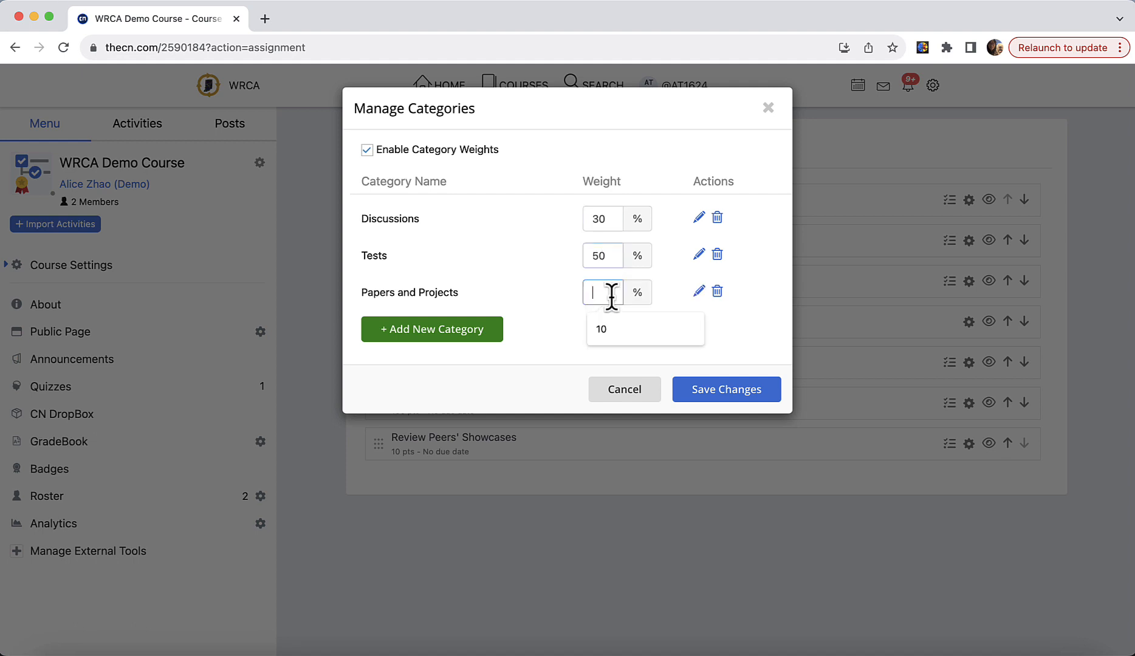
text(20)
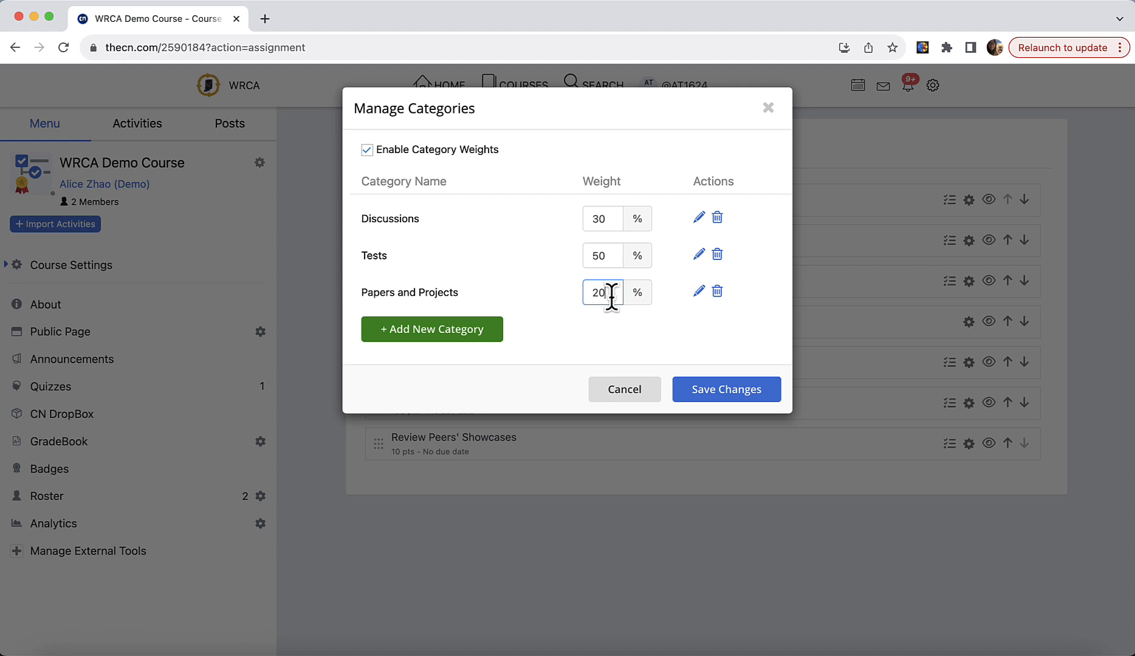
mouse_move(636, 246)
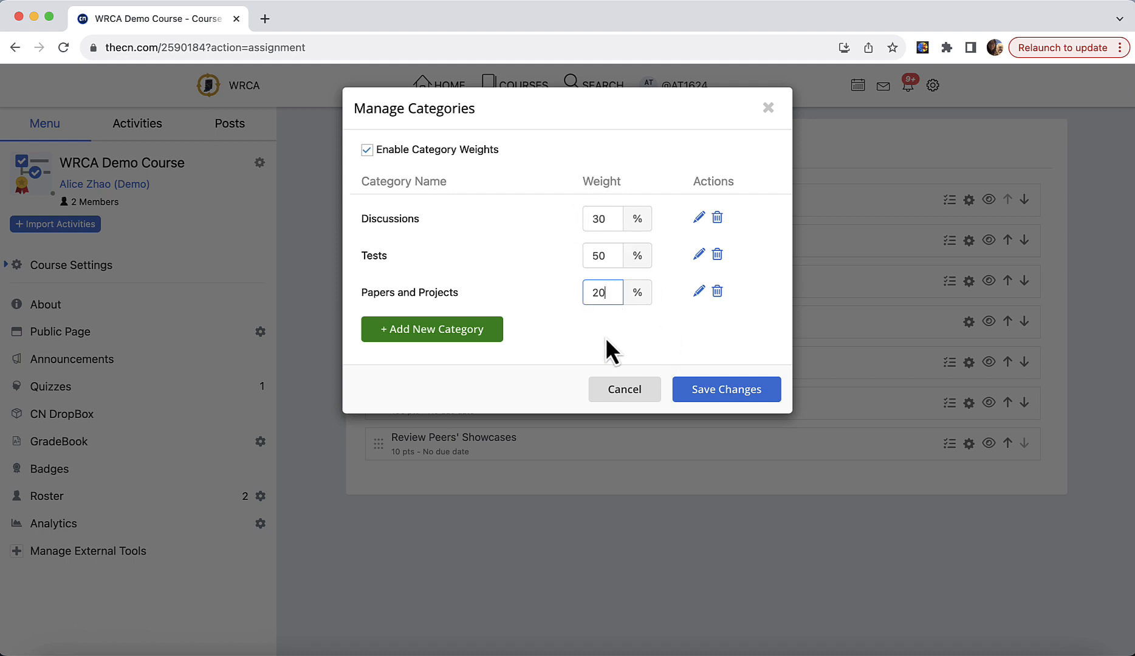
click(725, 390)
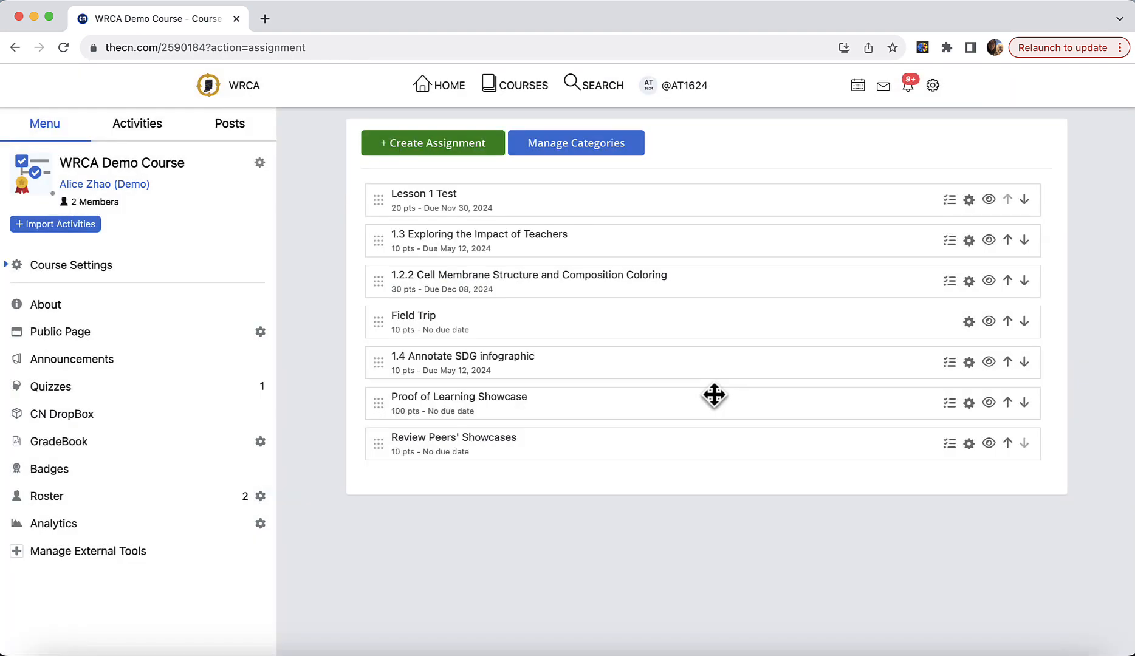
- Drag the unassigned assignments into Discussions, Tests, and Papers and Projects
click(575, 143)
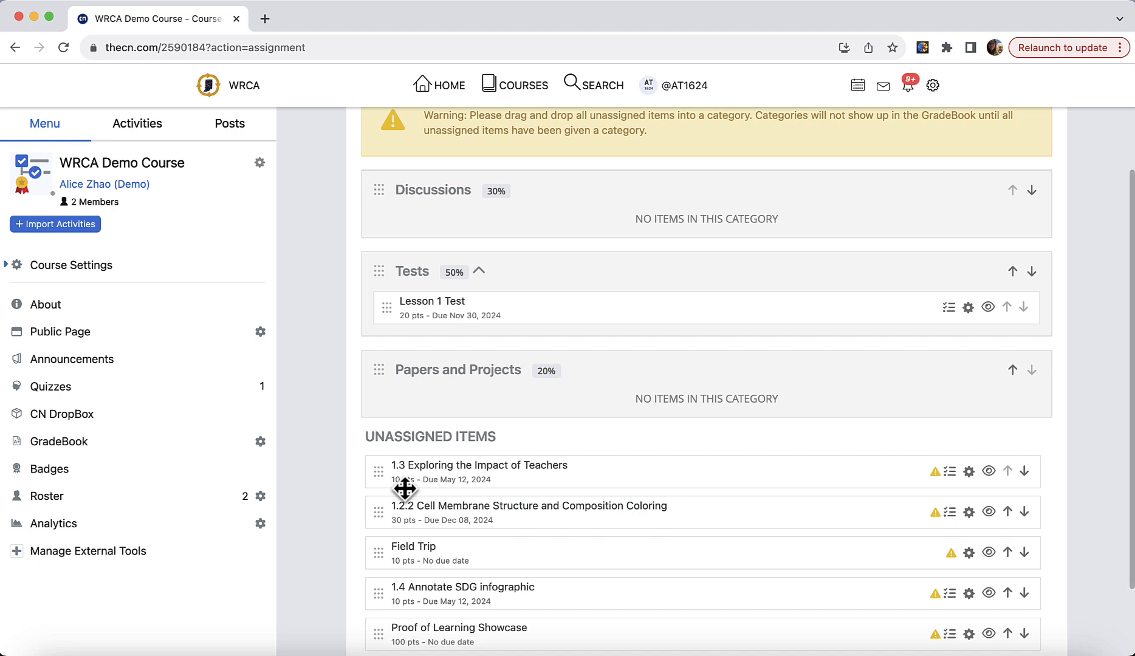
drag(404, 471, 405, 427)
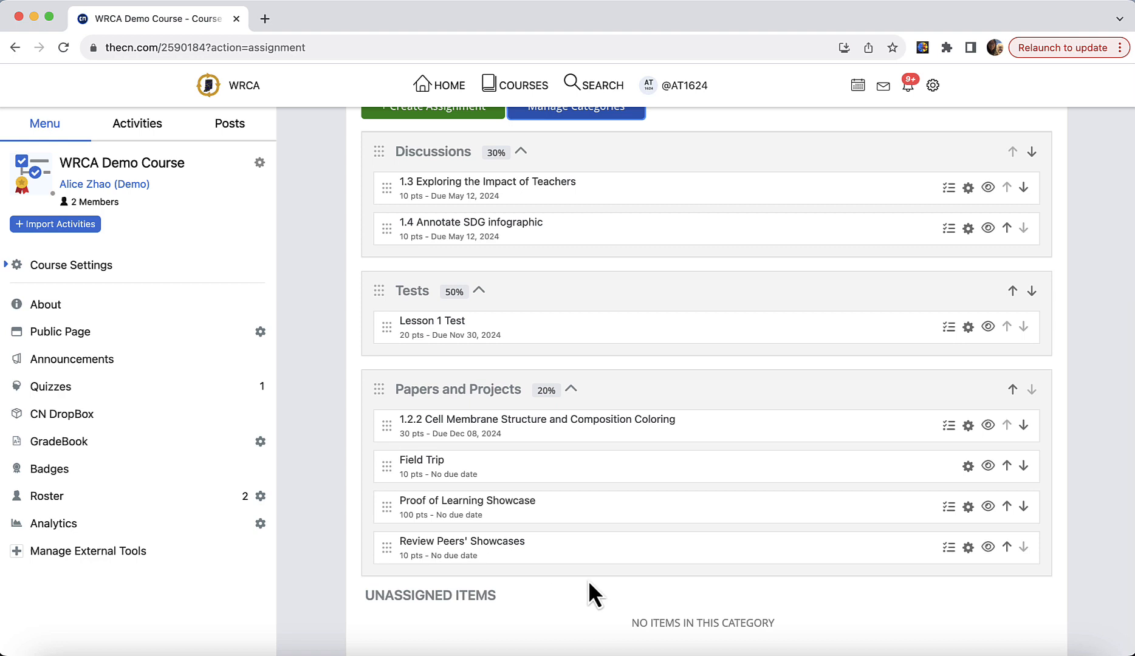
mouse_move(591, 214)
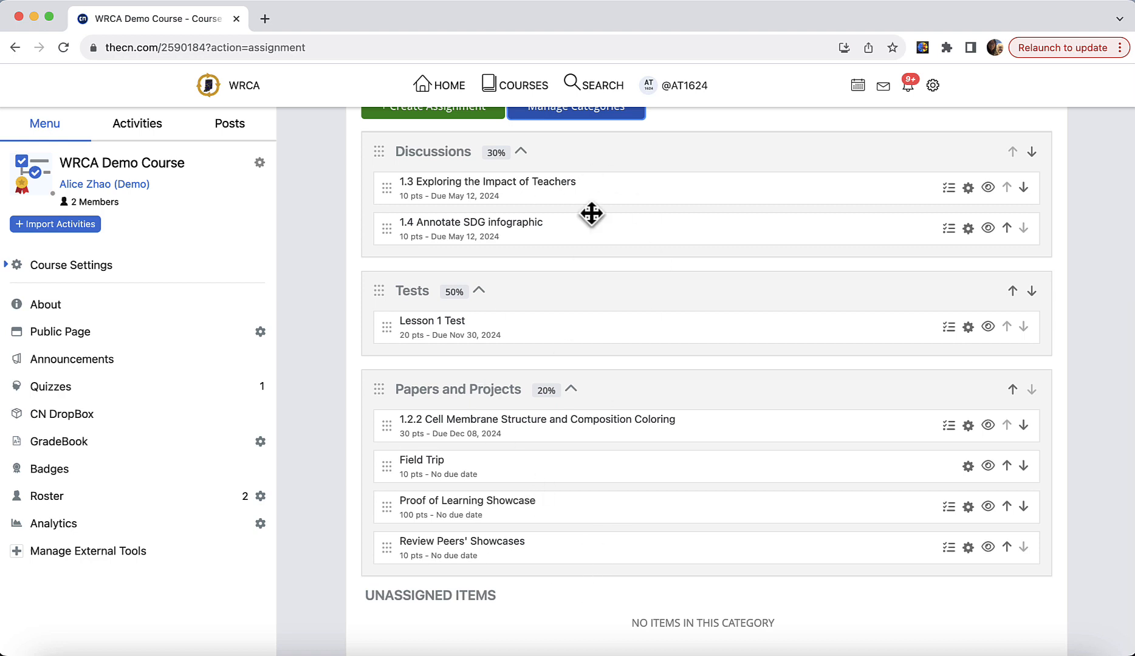
mouse_move(568, 279)
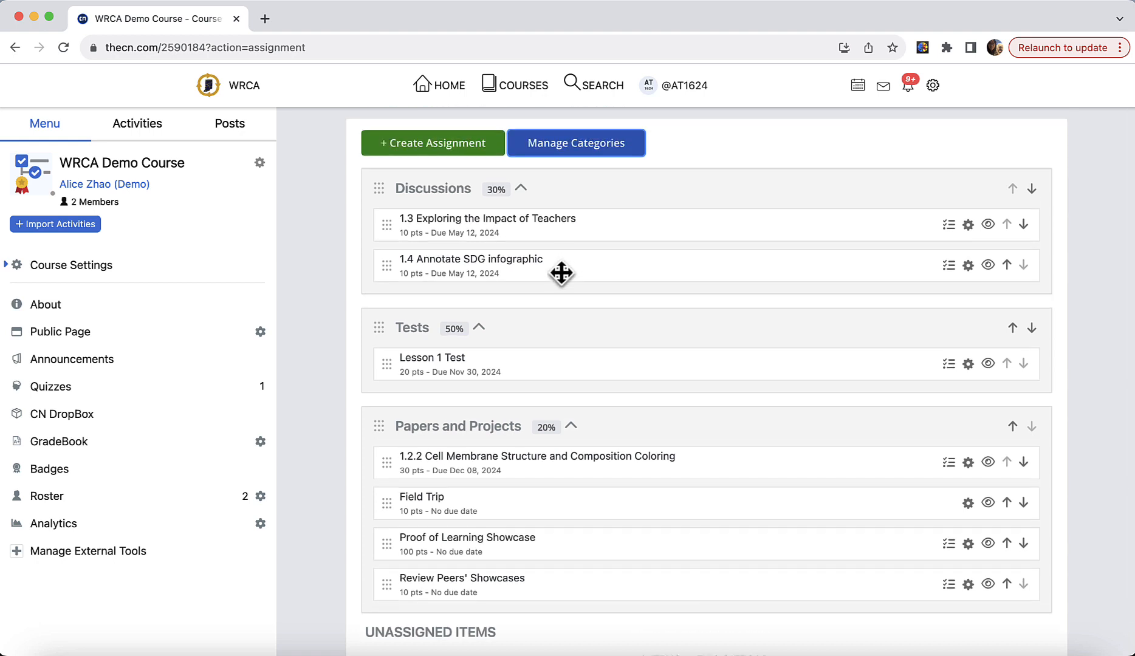
mouse_move(632, 420)
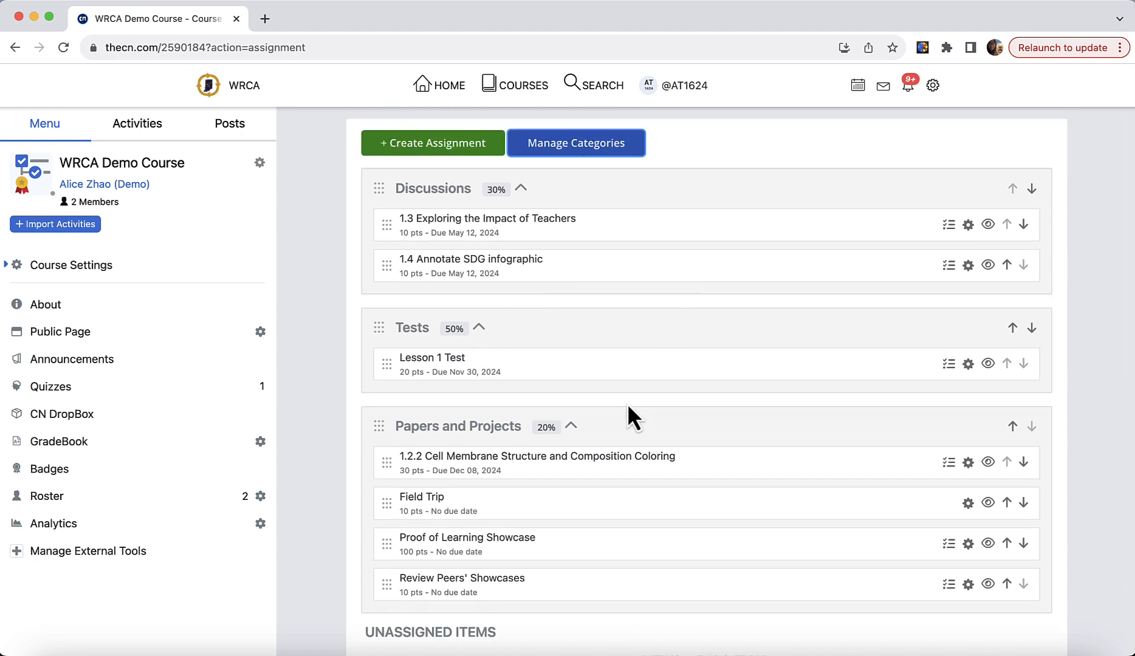